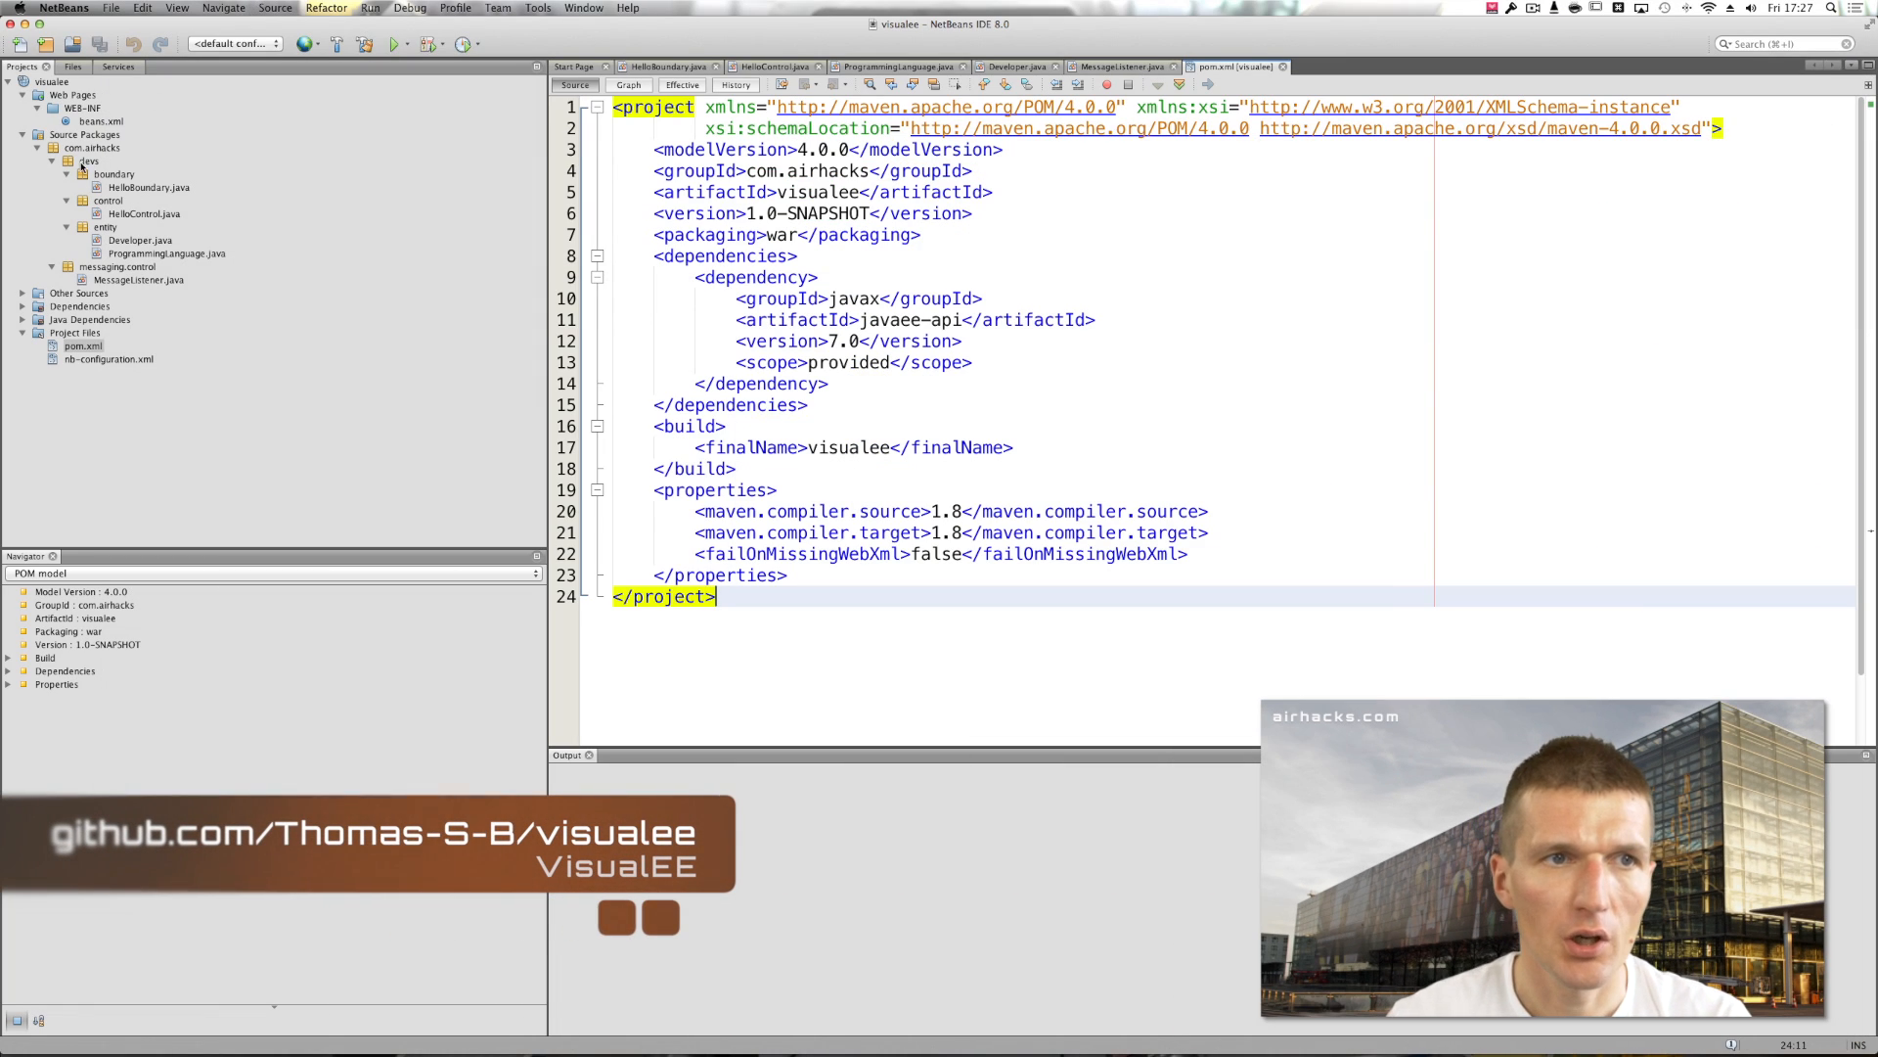
- Review HelloBoundary, Developer, MessageListener's onNewMessage and HelloControl, then return to HelloBoundary
{"action": "left_click", "coordinate": [659, 65]}
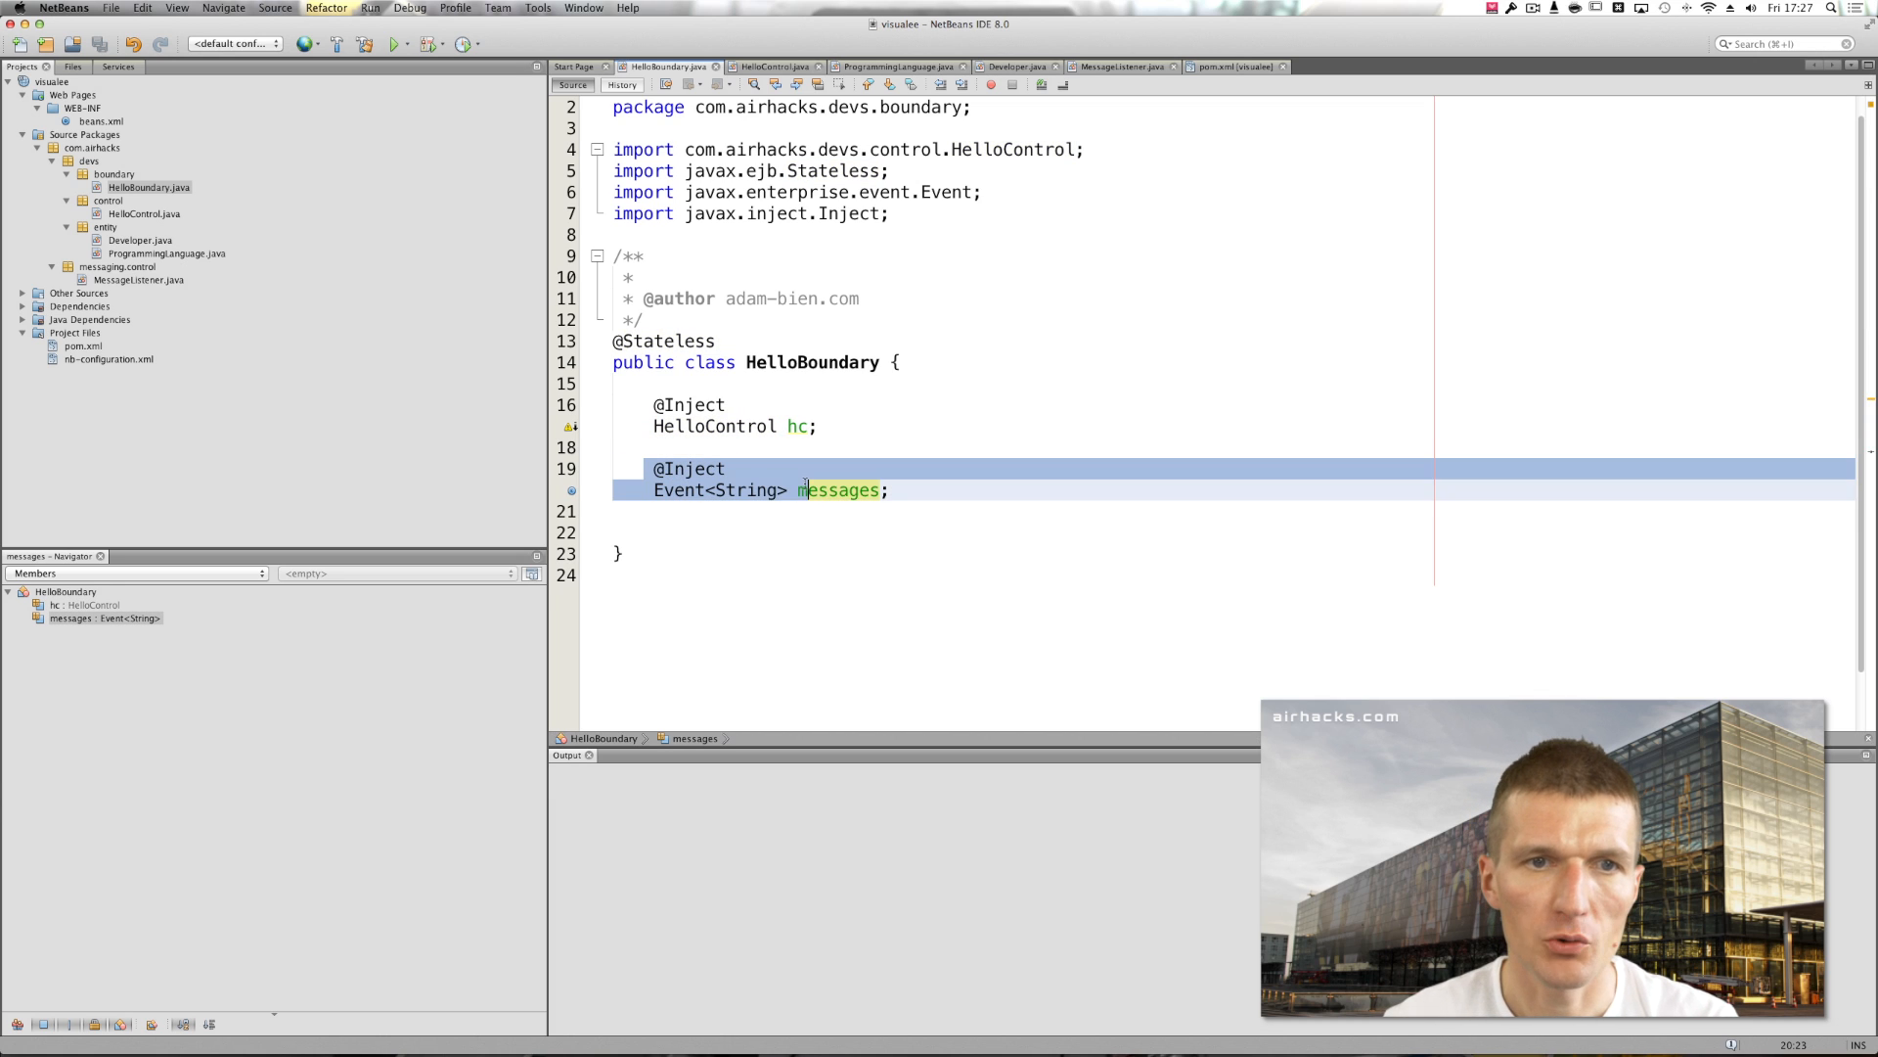
{"action": "left_click", "coordinate": [143, 213]}
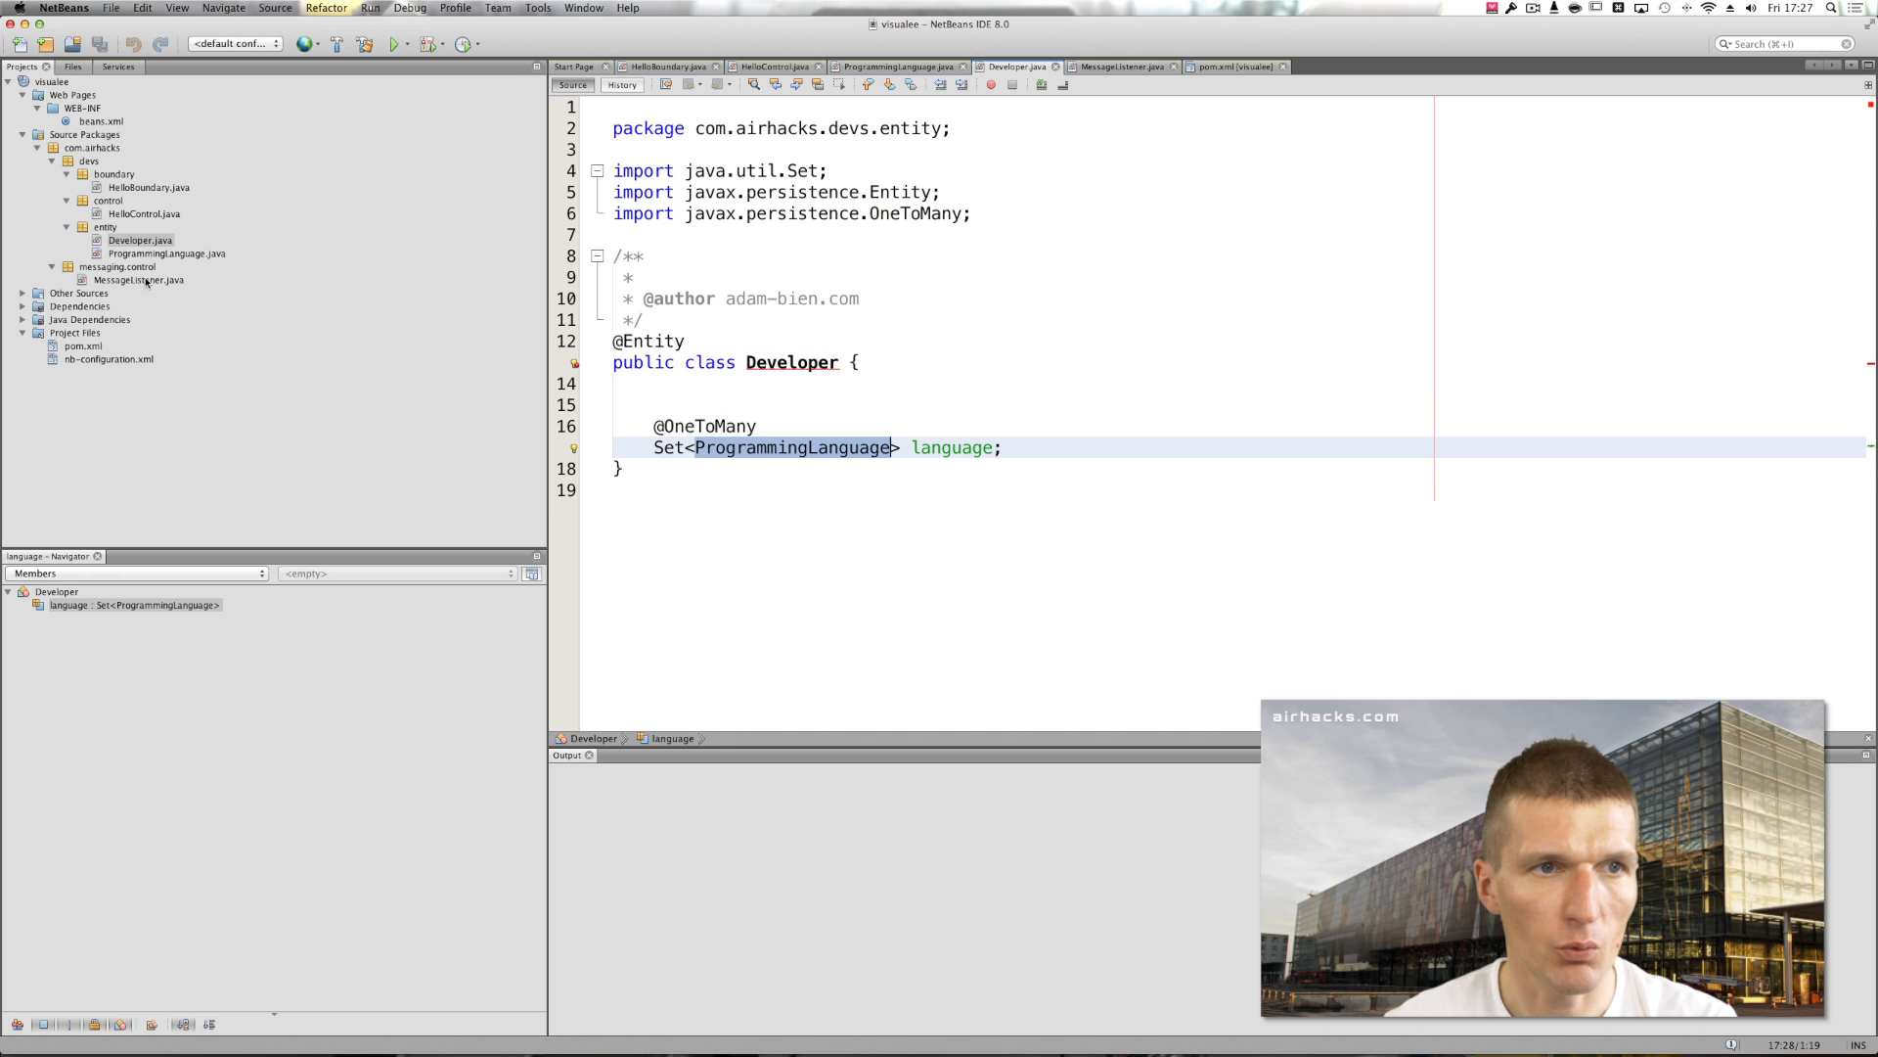
{"action": "left_click", "coordinate": [1120, 65]}
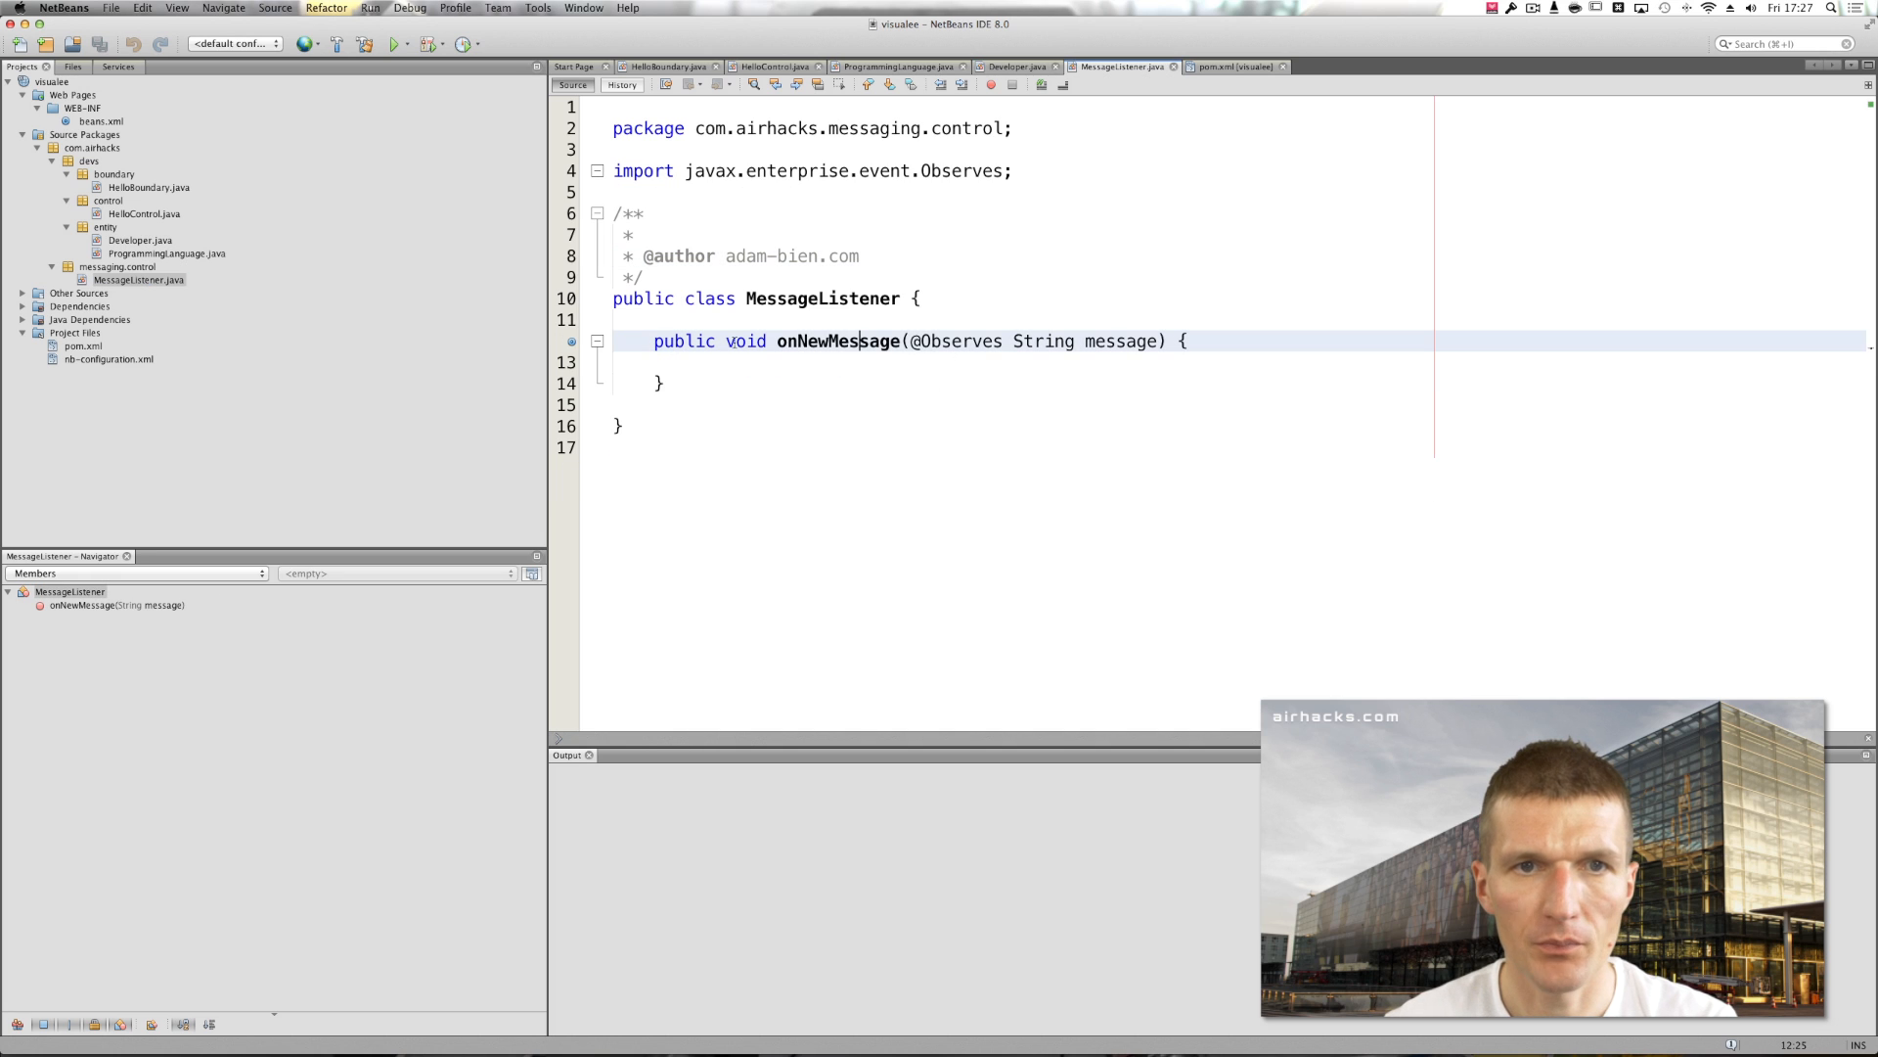
{"action": "double_click", "coordinate": [836, 342]}
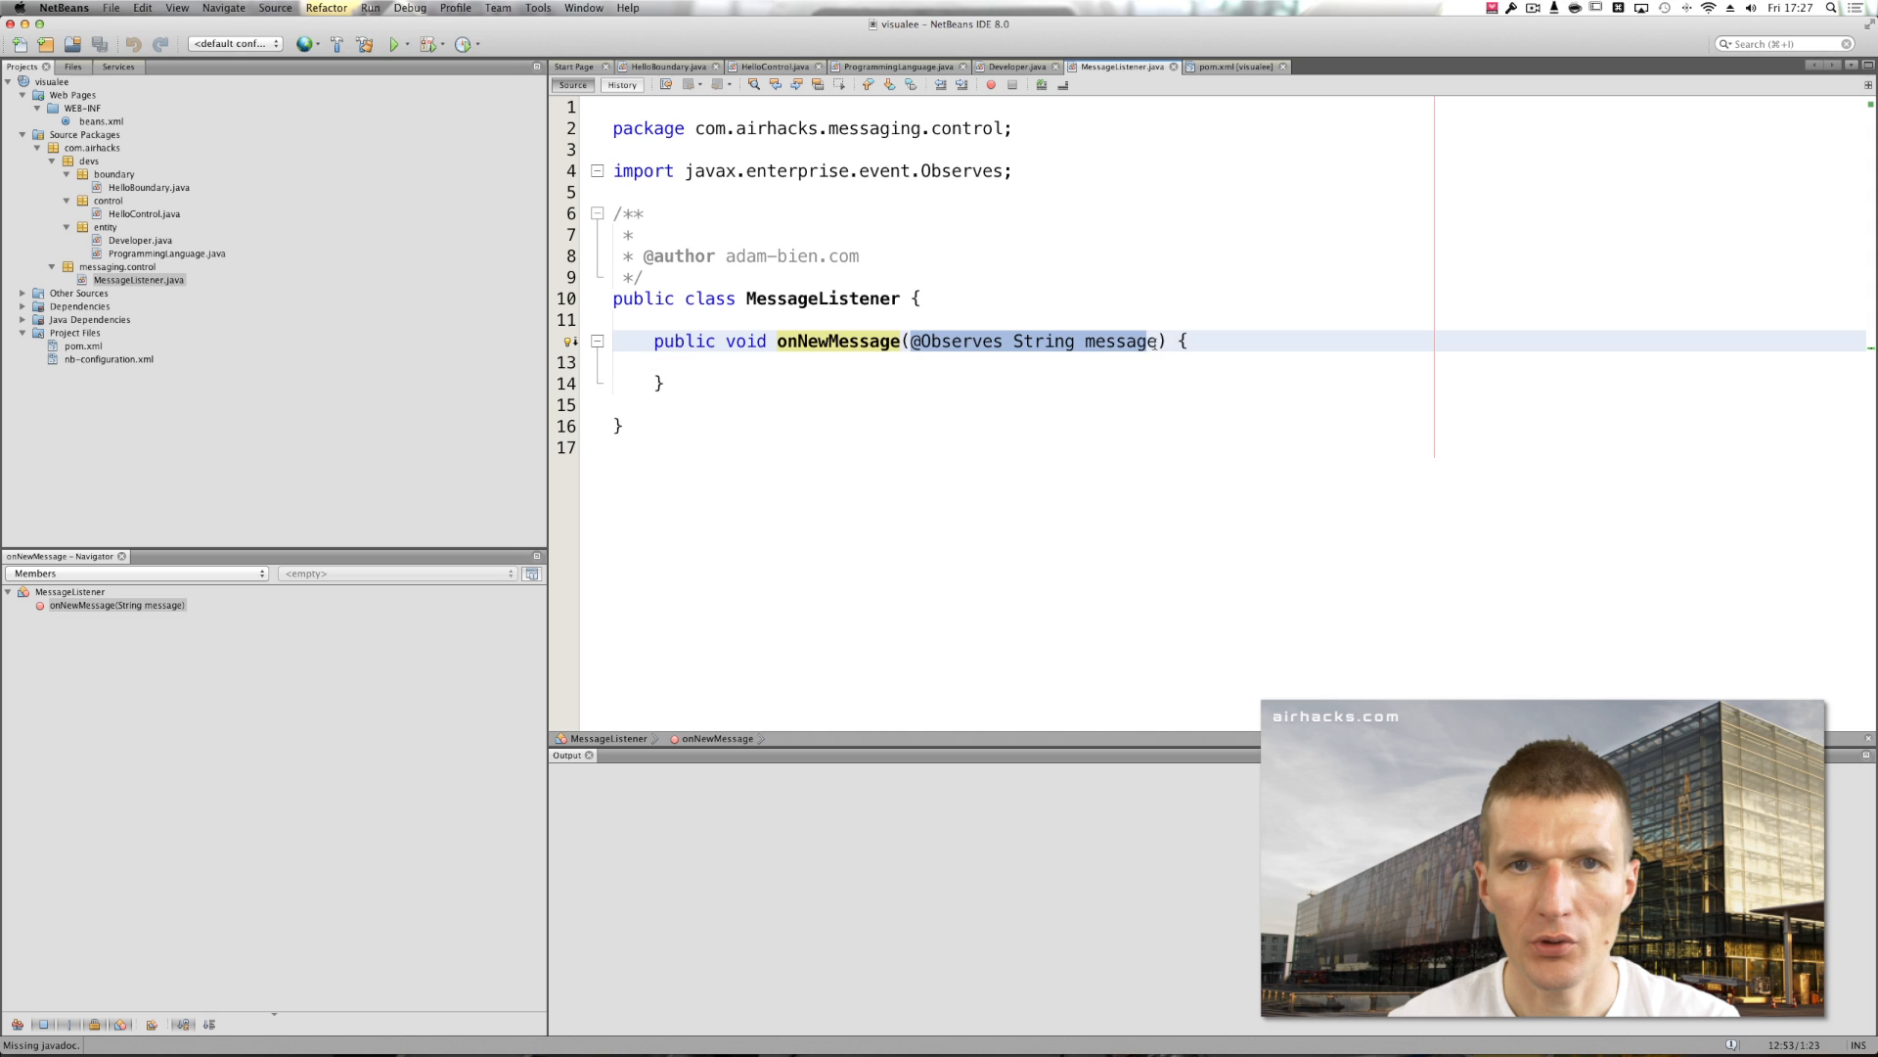
{"action": "left_click", "coordinate": [773, 66]}
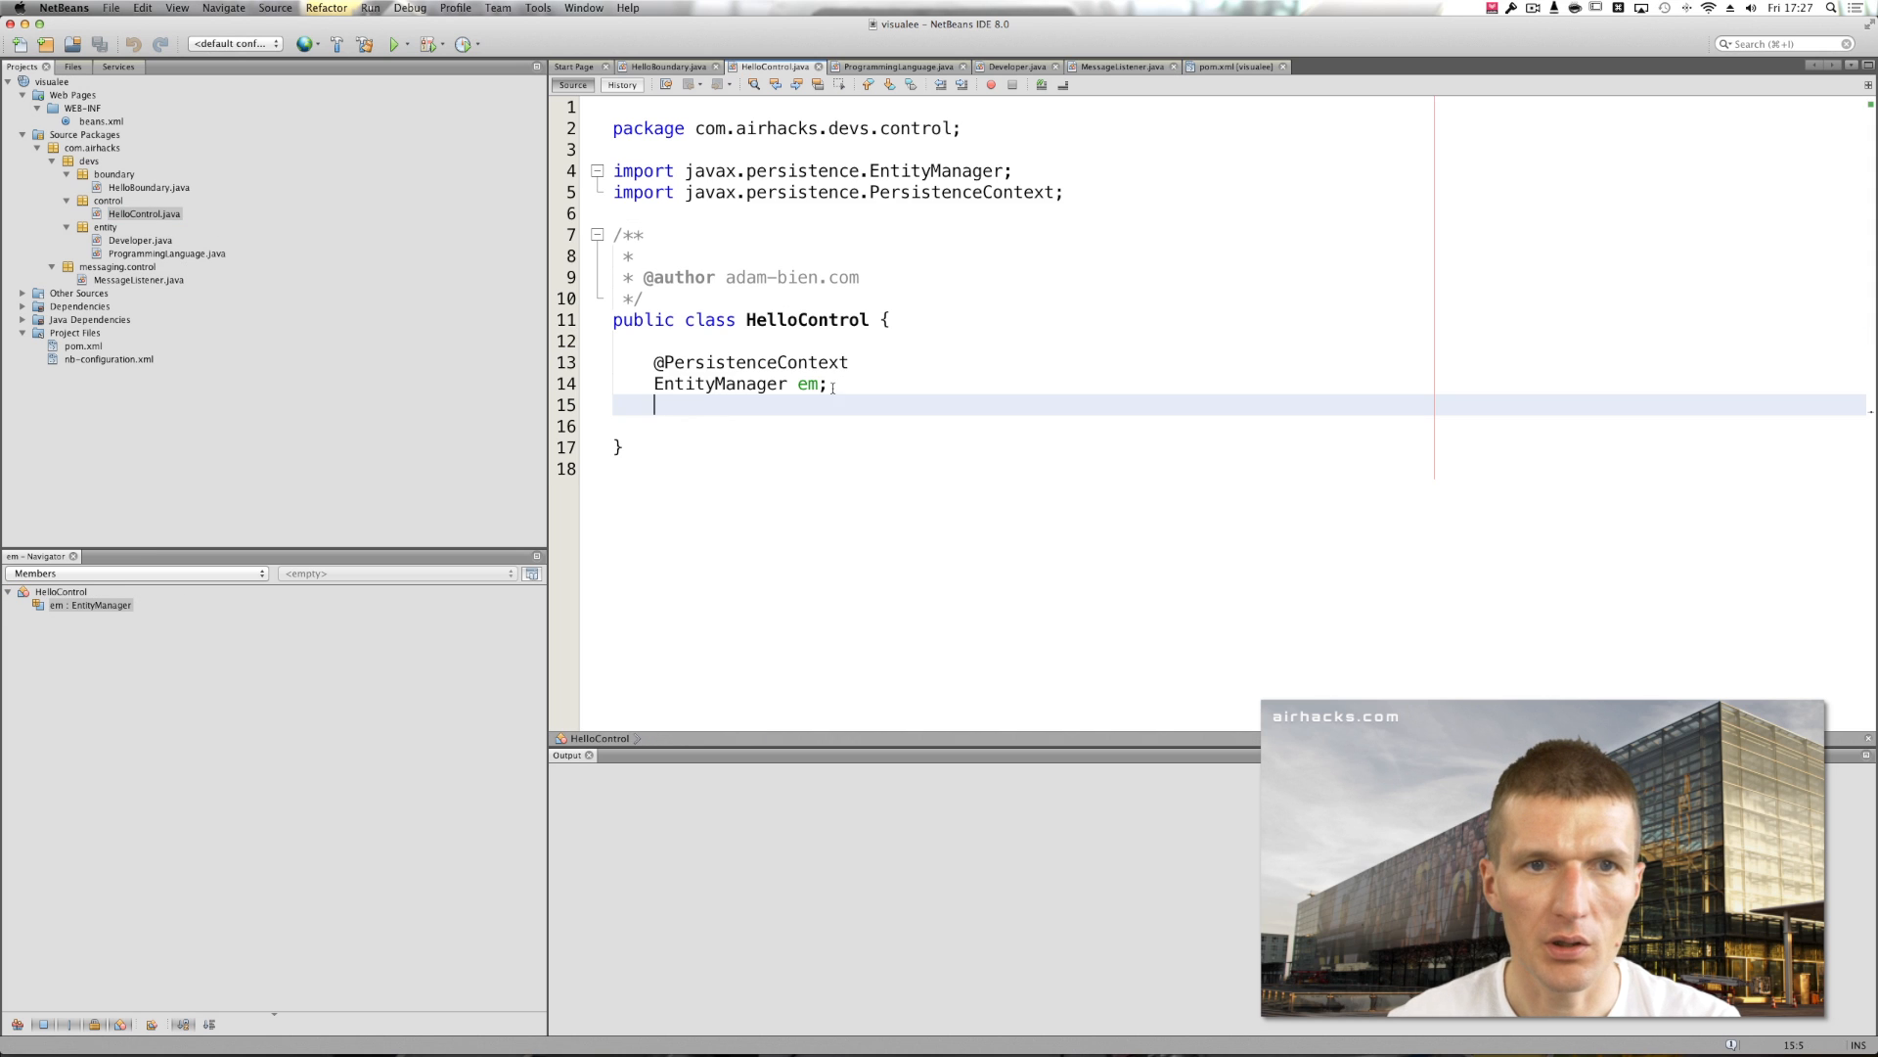
{"action": "left_click", "coordinate": [663, 65]}
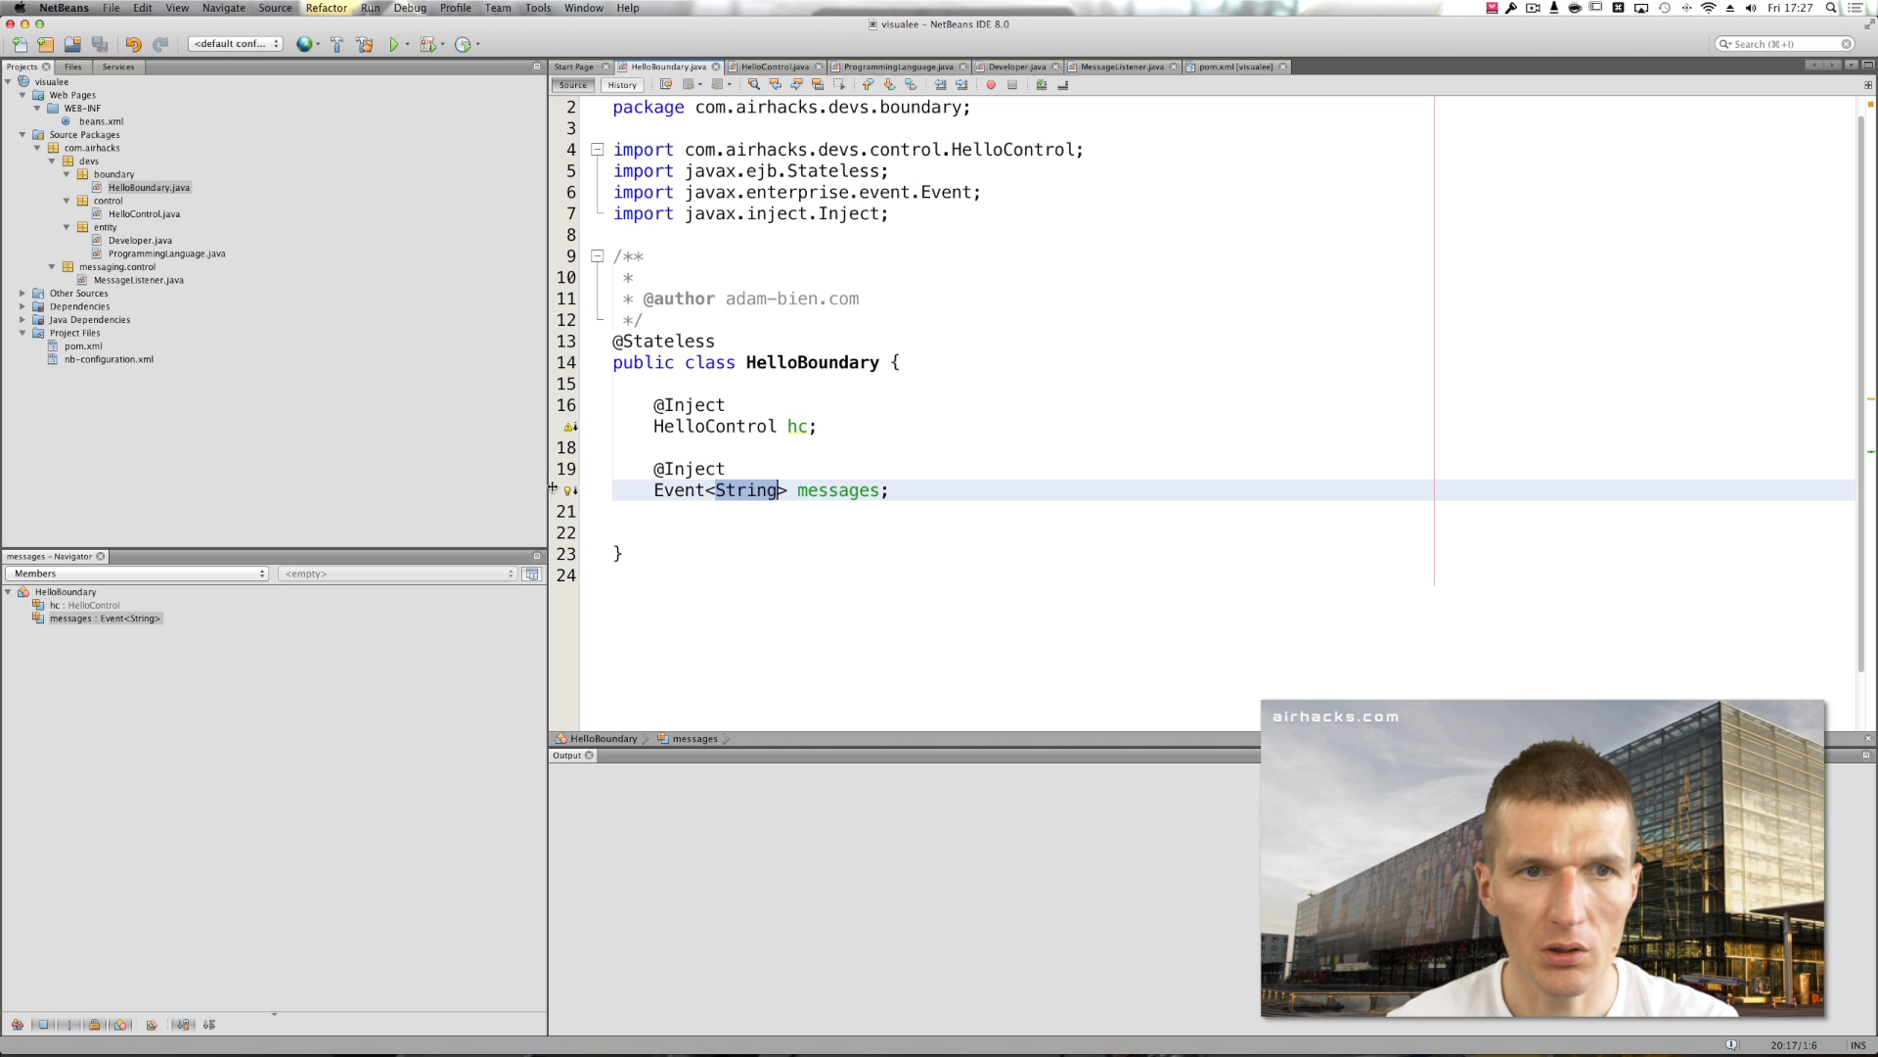
{"action": "left_click", "coordinate": [137, 279]}
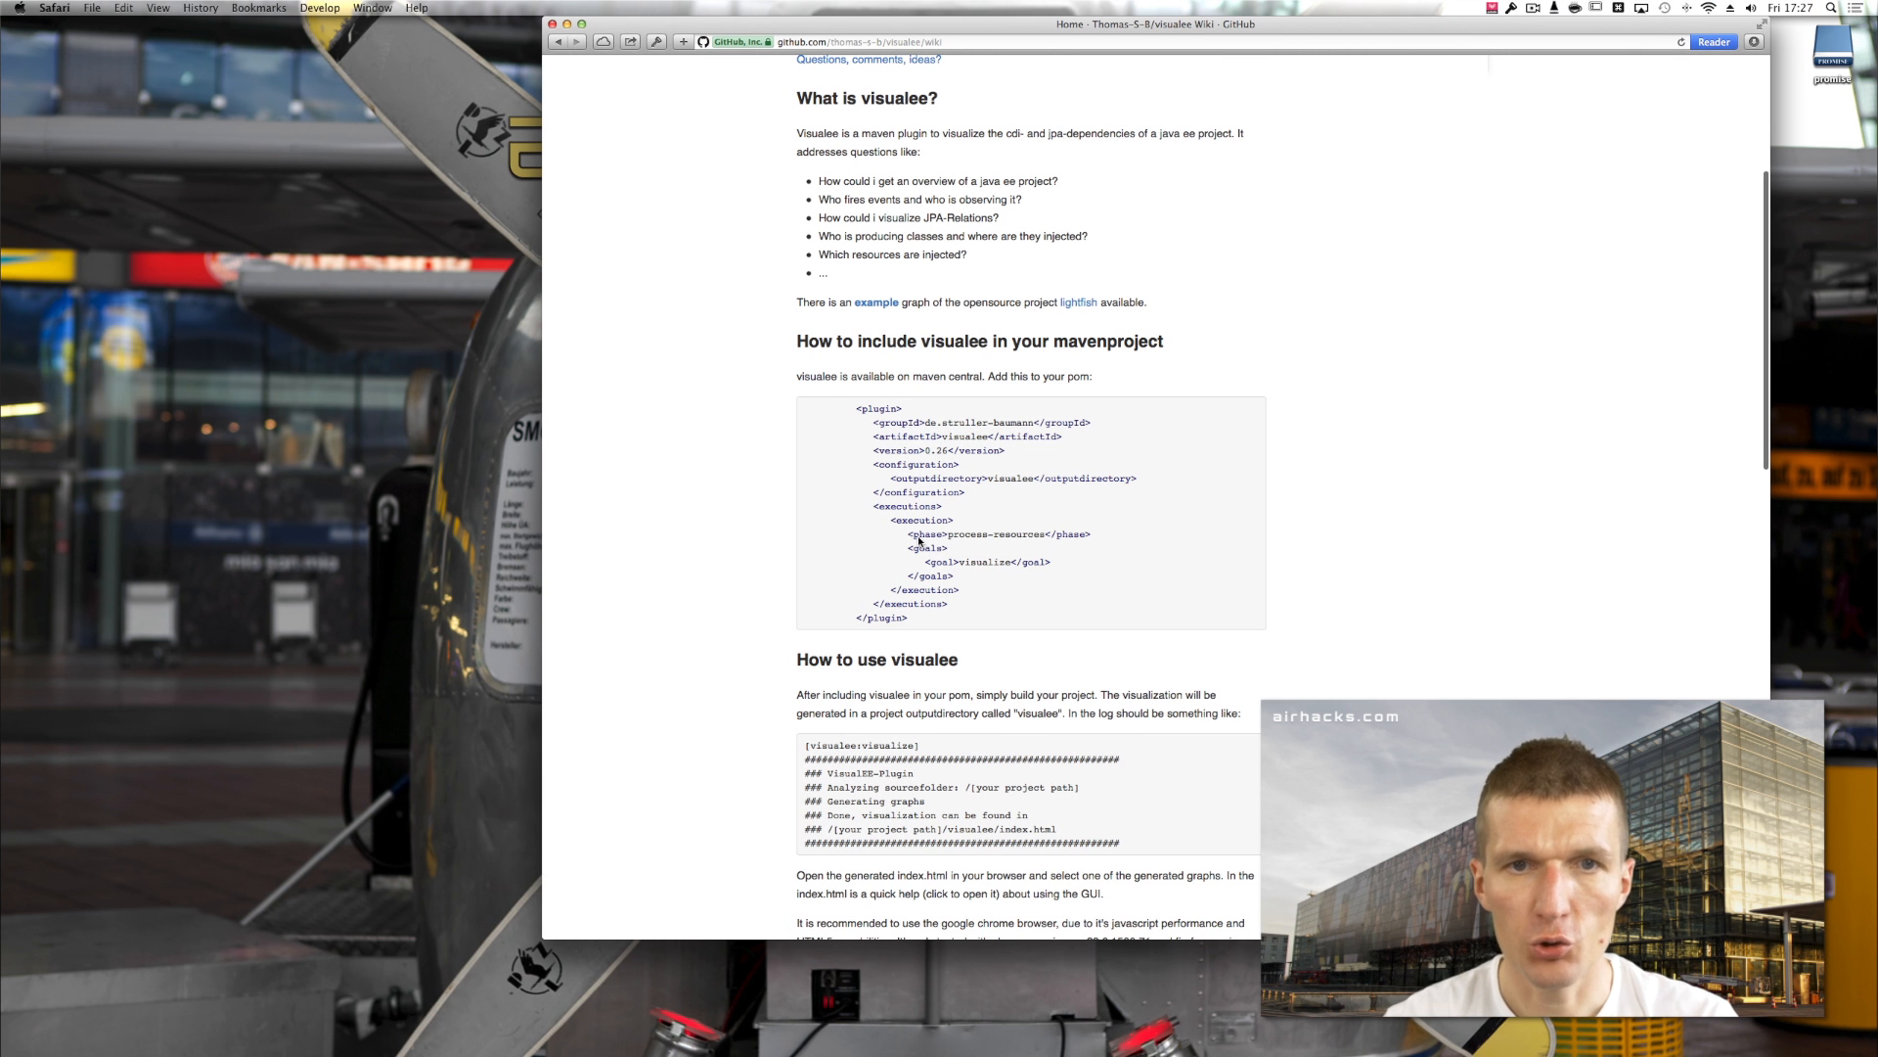
- Begin selecting the visualee <plugin> snippet on the GitHub wiki page
{"action": "left_click", "coordinate": [871, 42]}
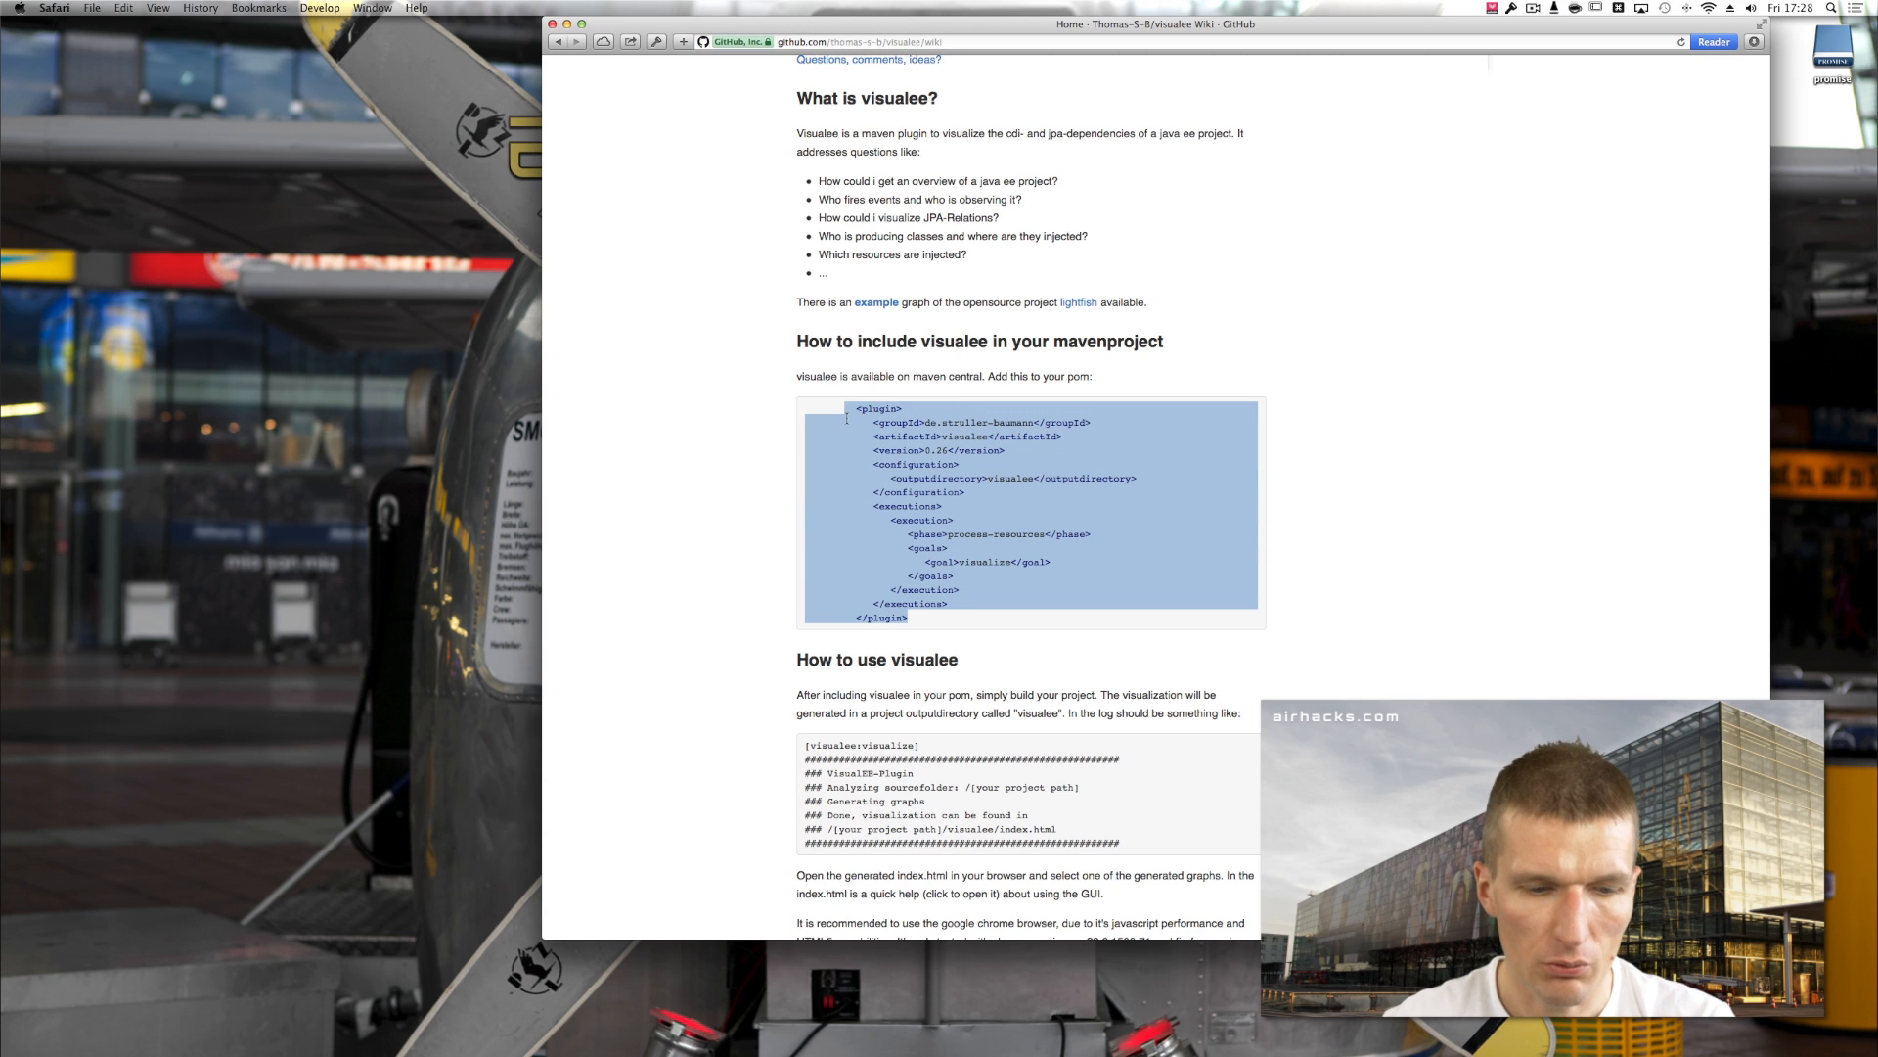
{"action": "mouse_move", "coordinate": [997, 488]}
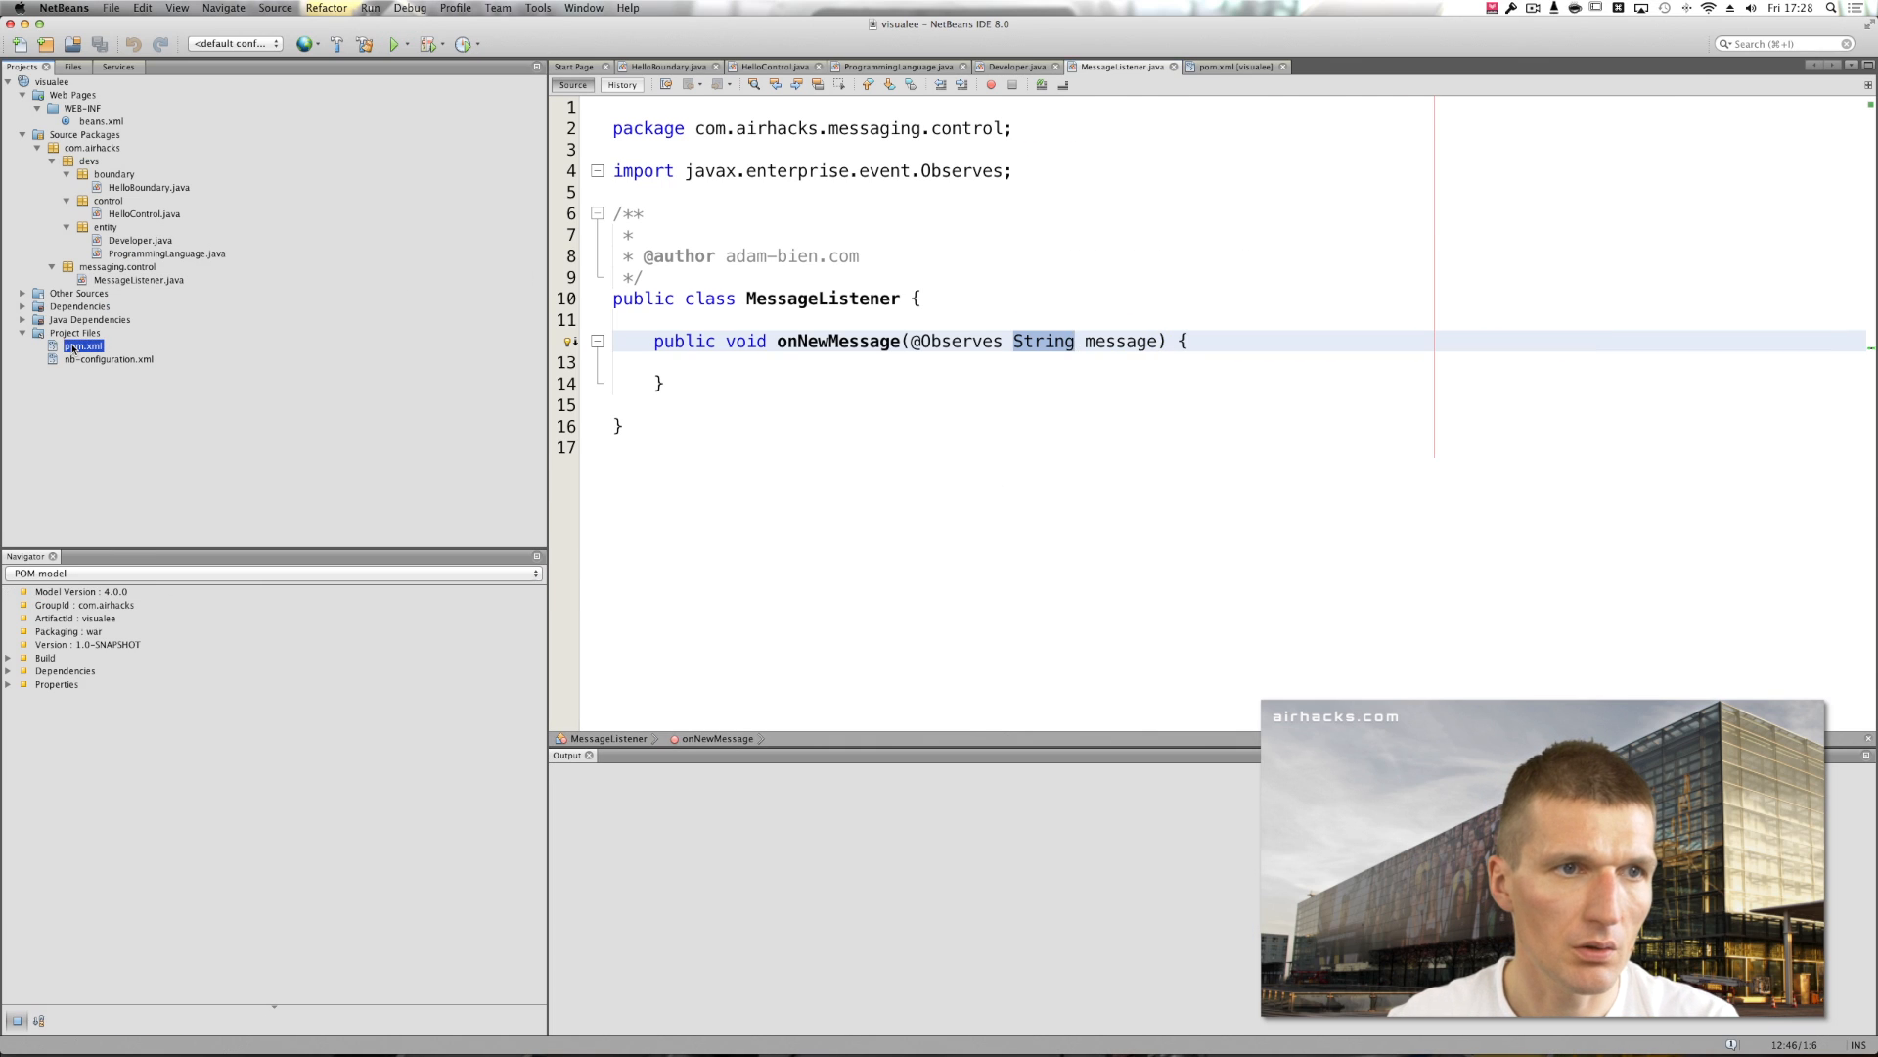
- Open pom.xml and start typing a <plugins> element inside <build>
{"action": "left_click", "coordinate": [1224, 66]}
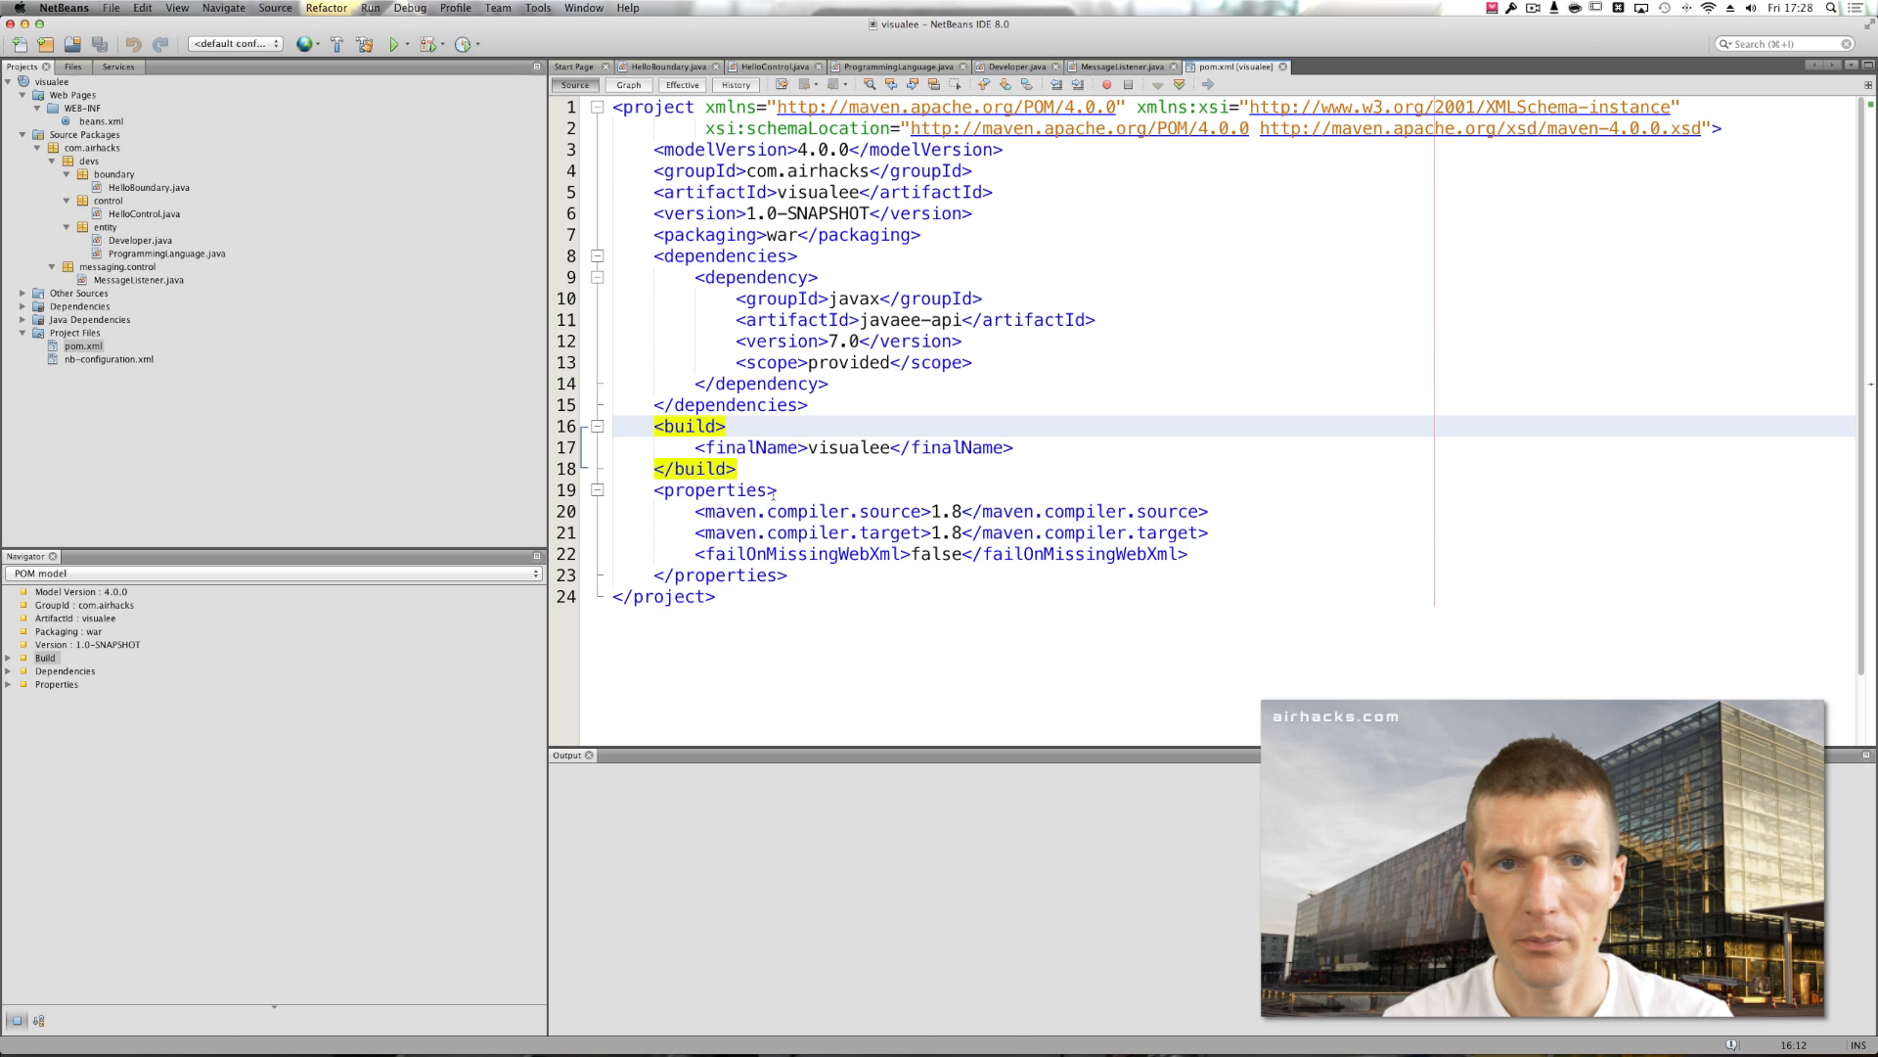
{"action": "type", "text": "<plugins>"}
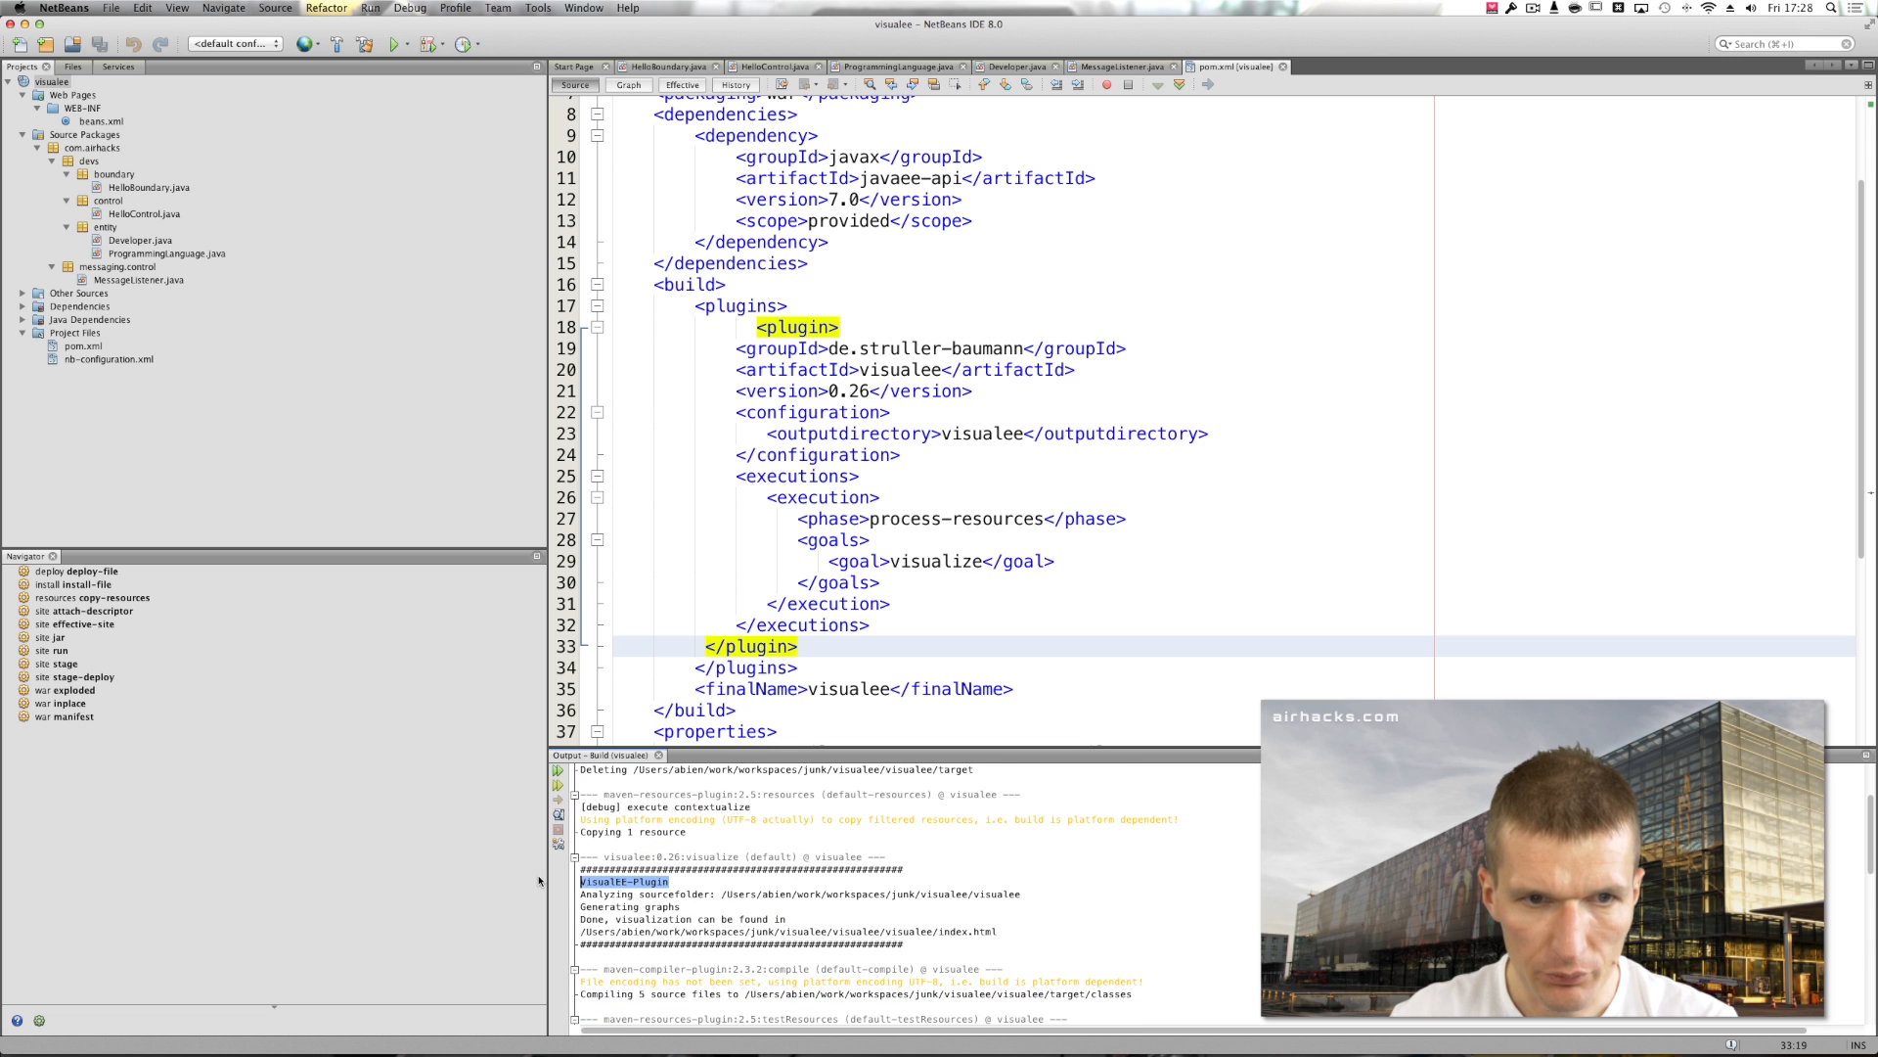
{"action": "mouse_move", "coordinate": [331, 203]}
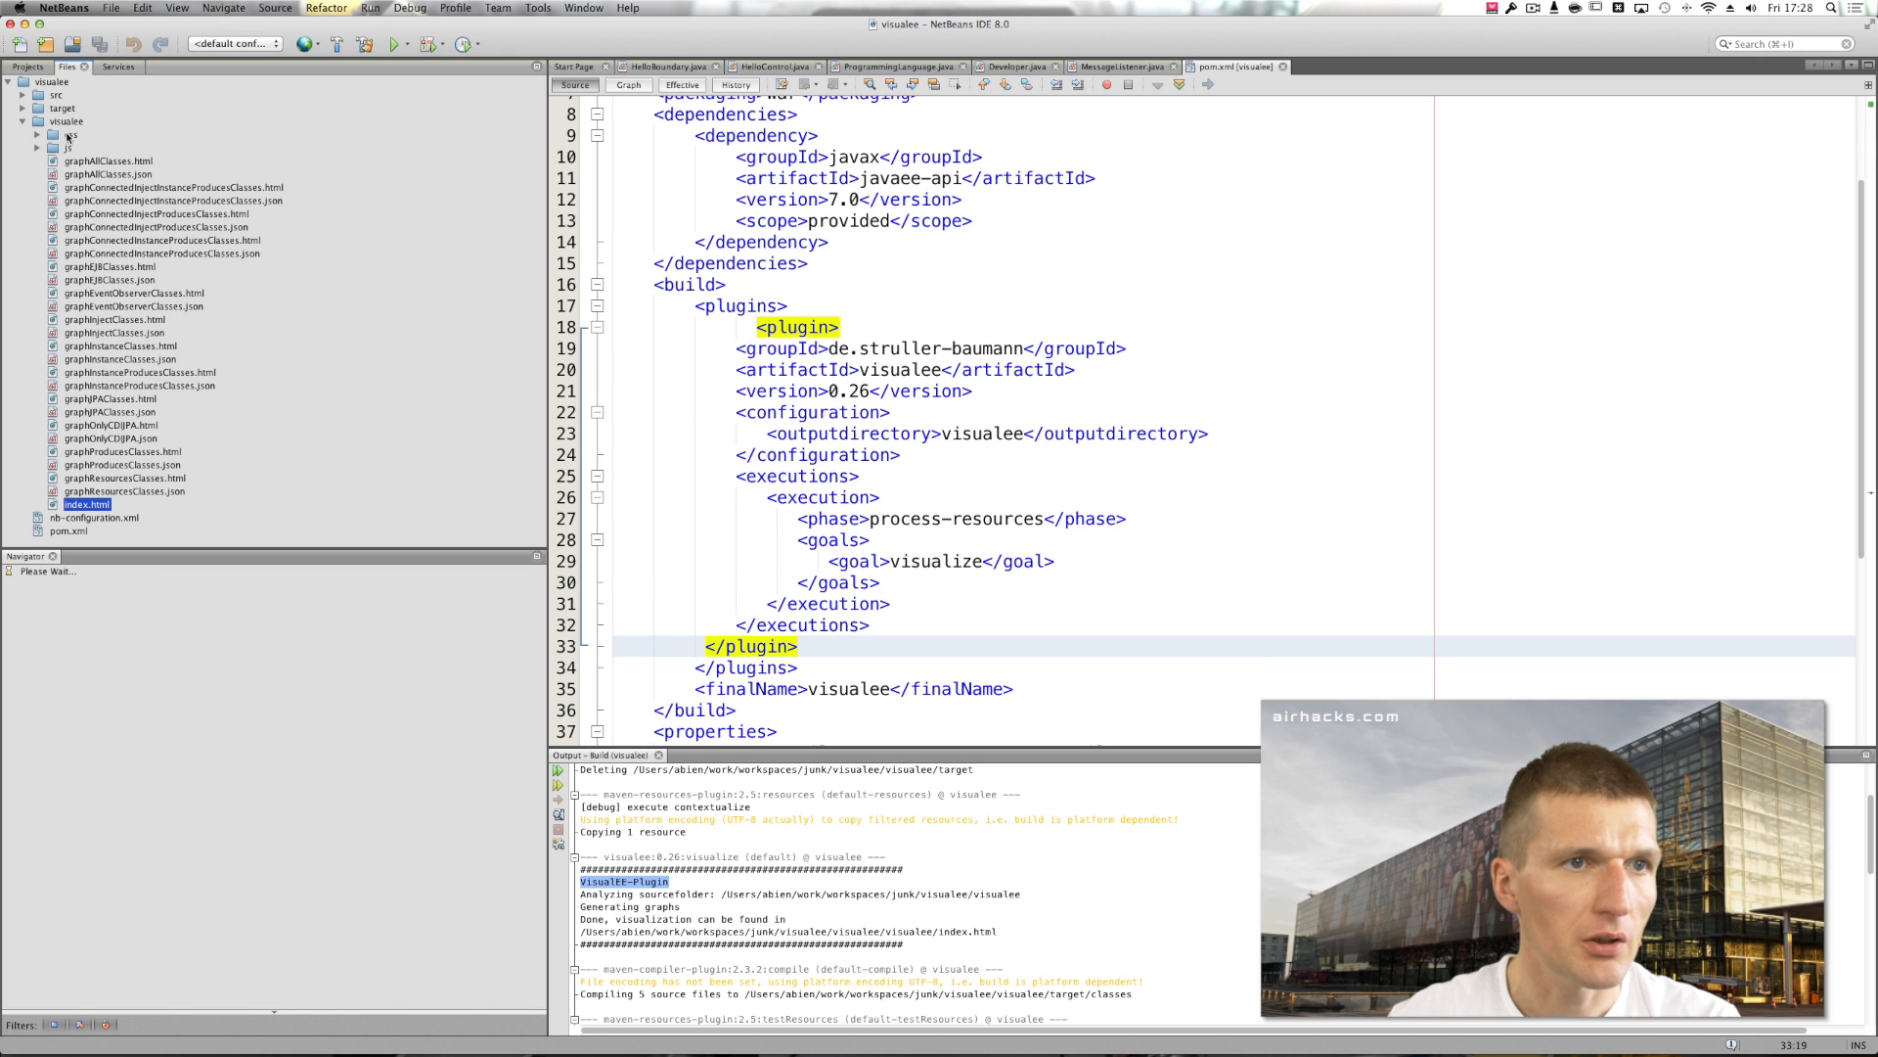
- Build the project and view the generated visualee index.html from the Files tab
{"action": "left_click", "coordinate": [66, 135]}
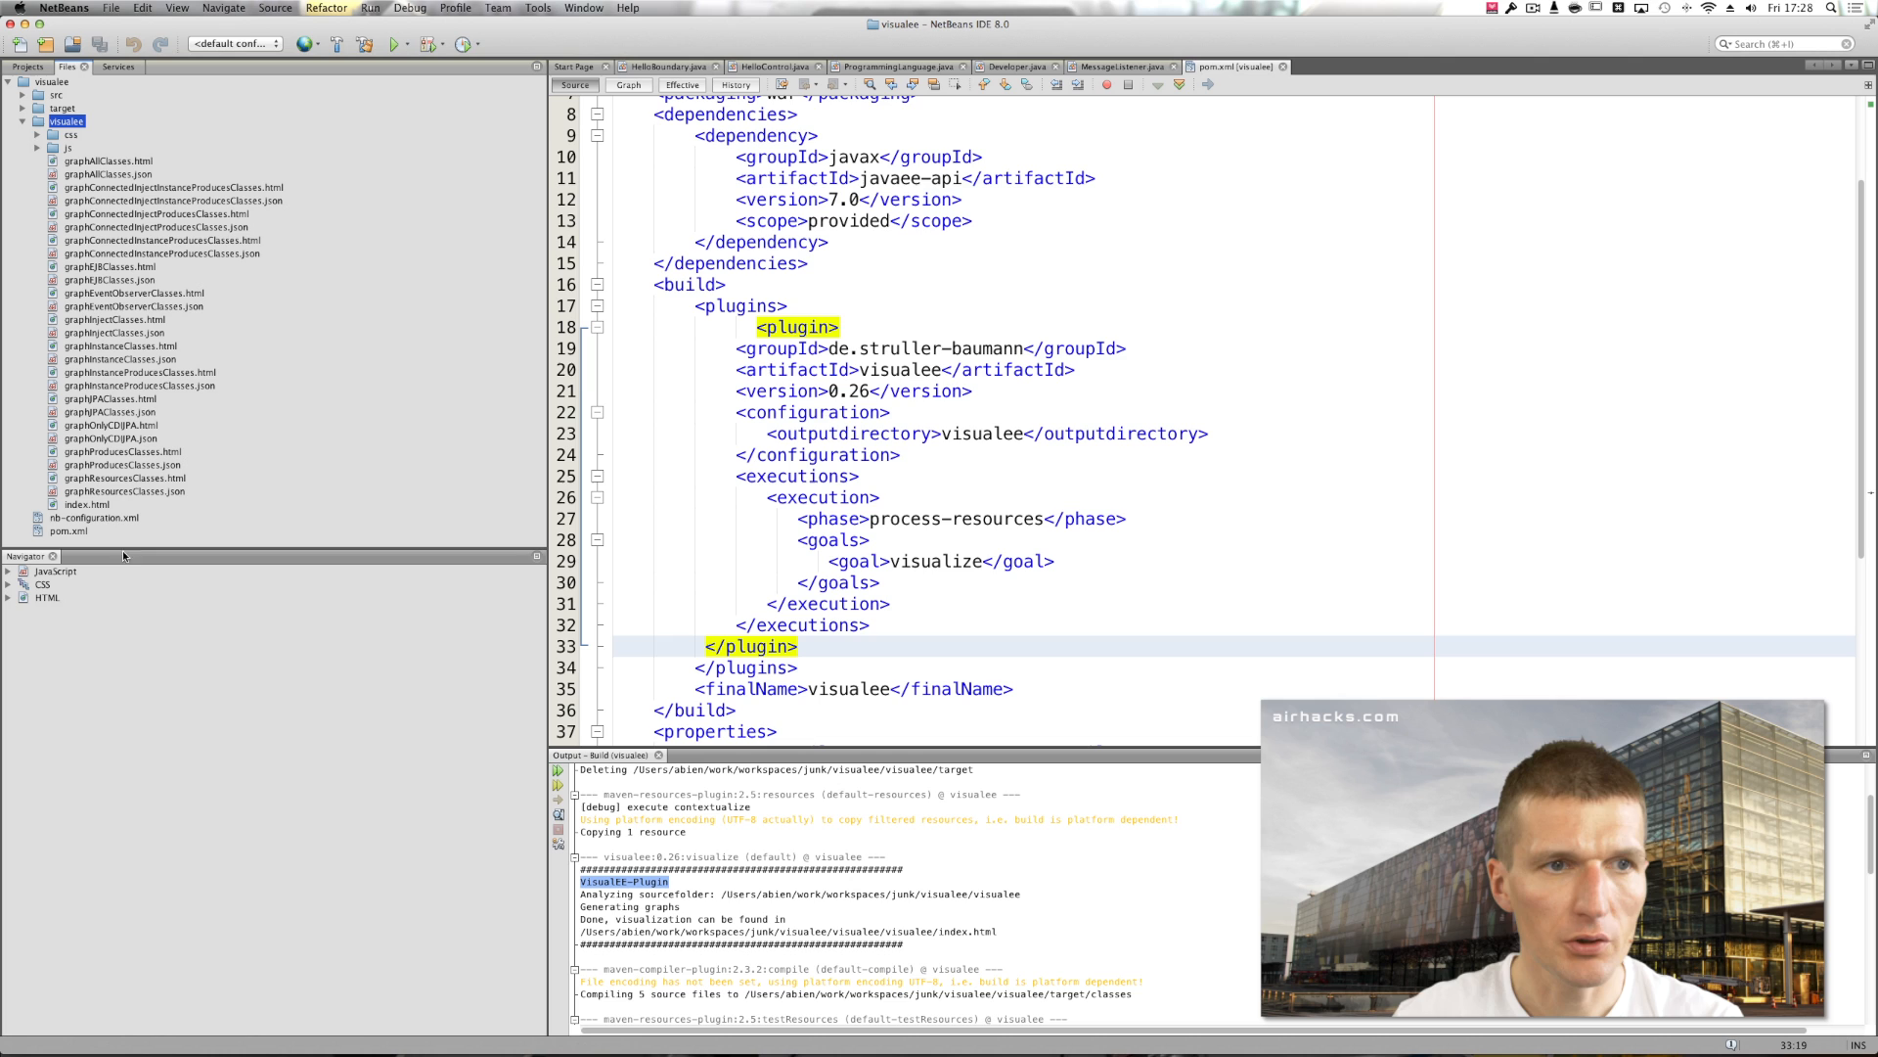
{"action": "left_click", "coordinate": [87, 504]}
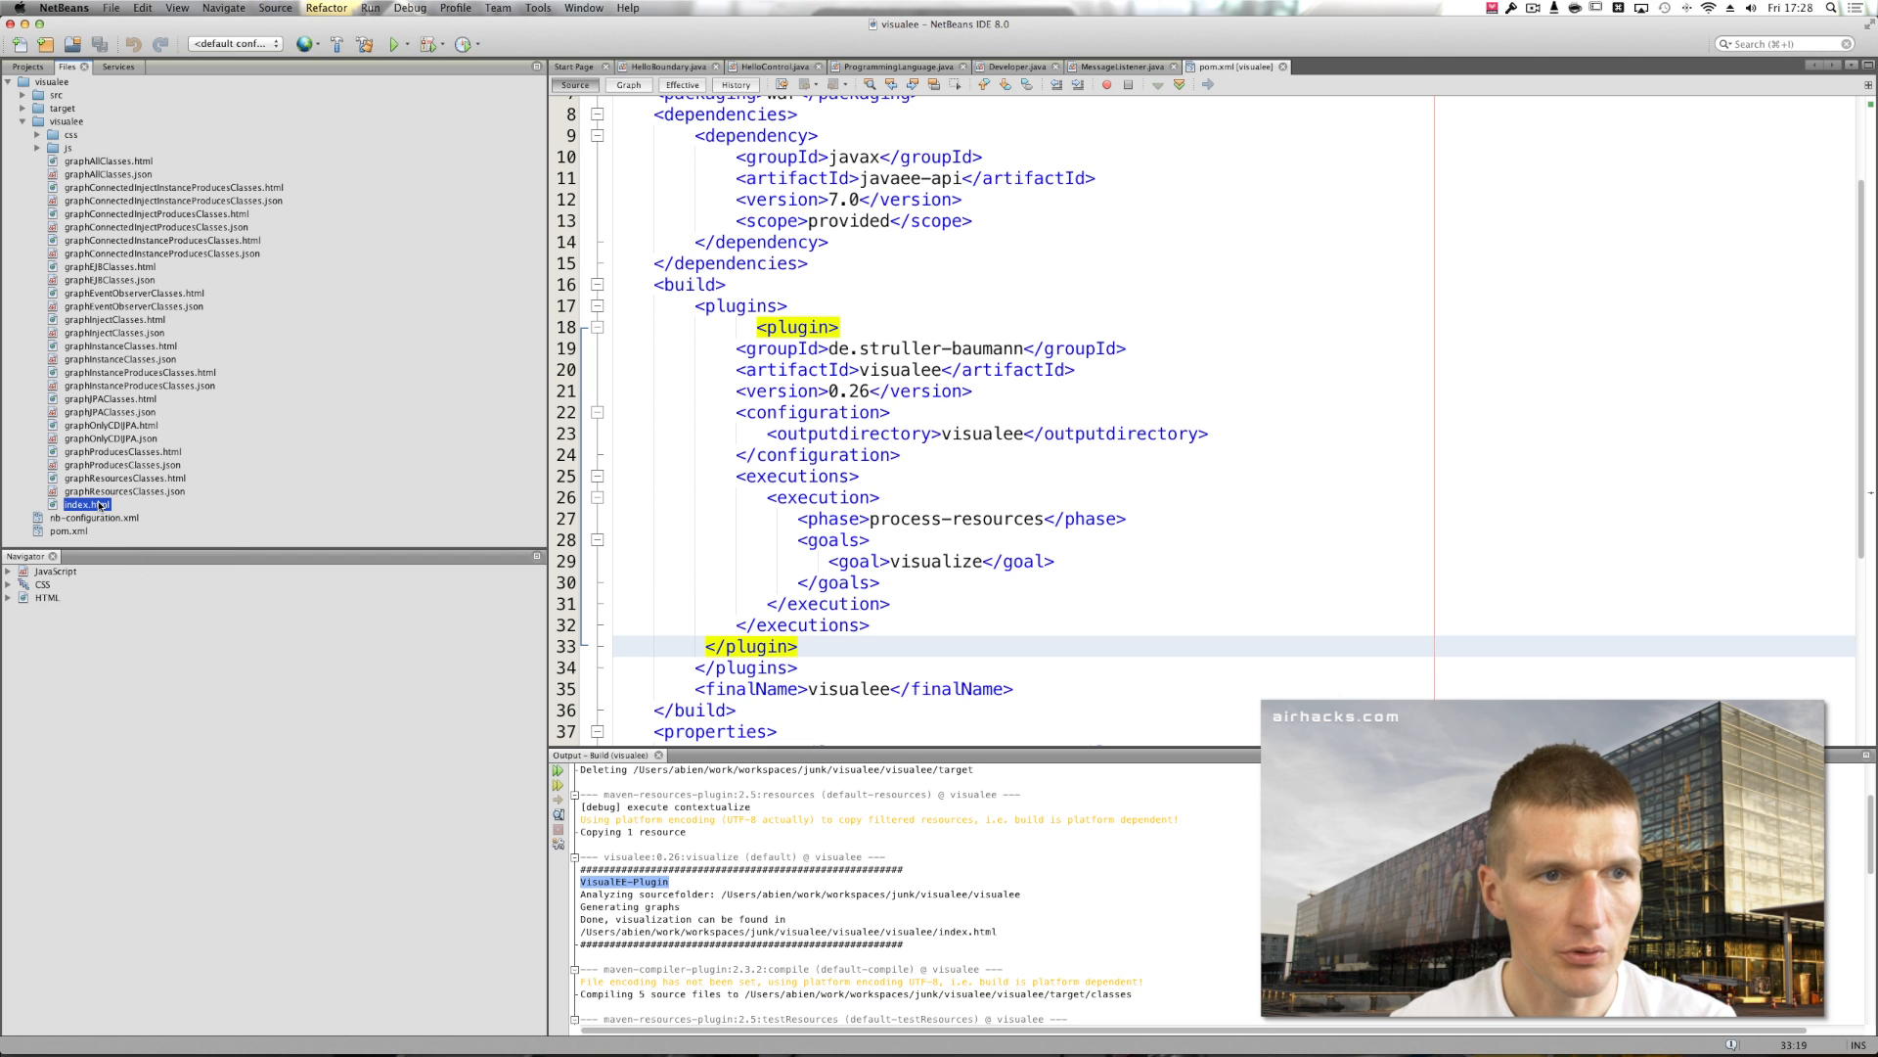
{"action": "right_click", "coordinate": [86, 505]}
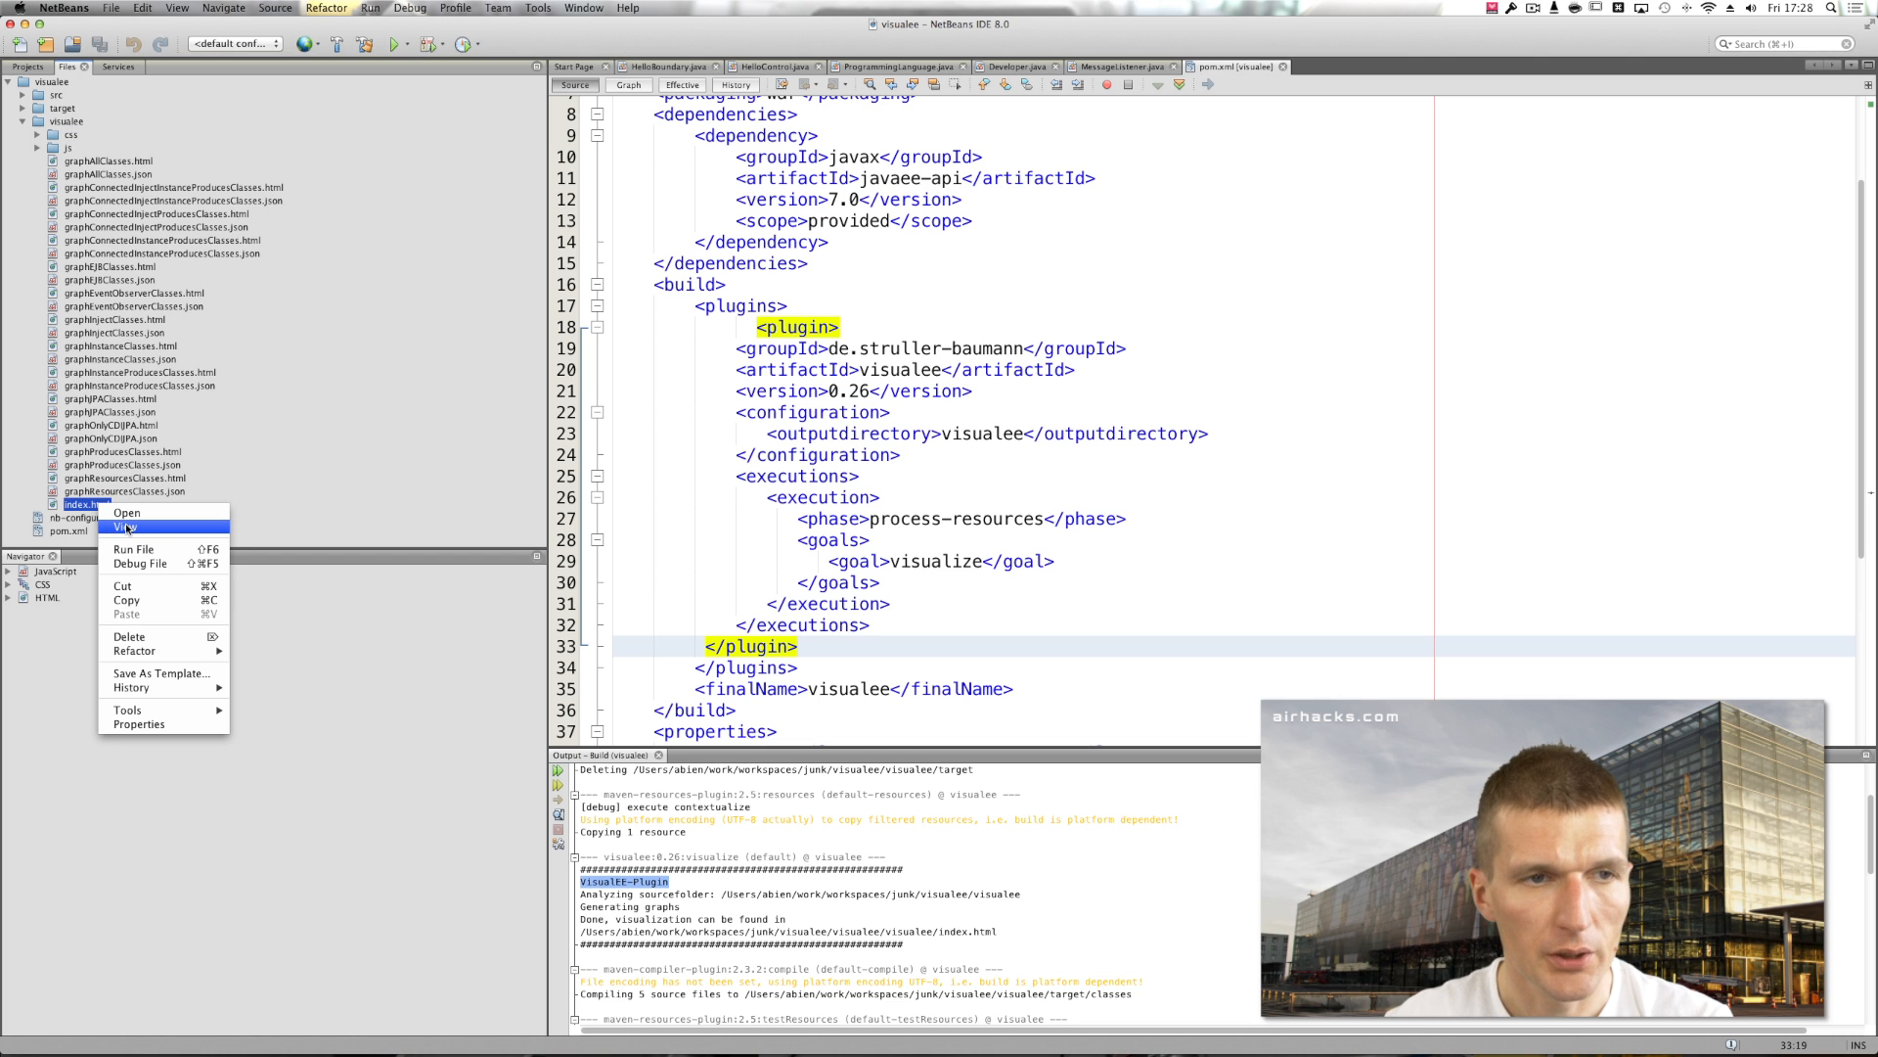
{"action": "left_click", "coordinate": [127, 512]}
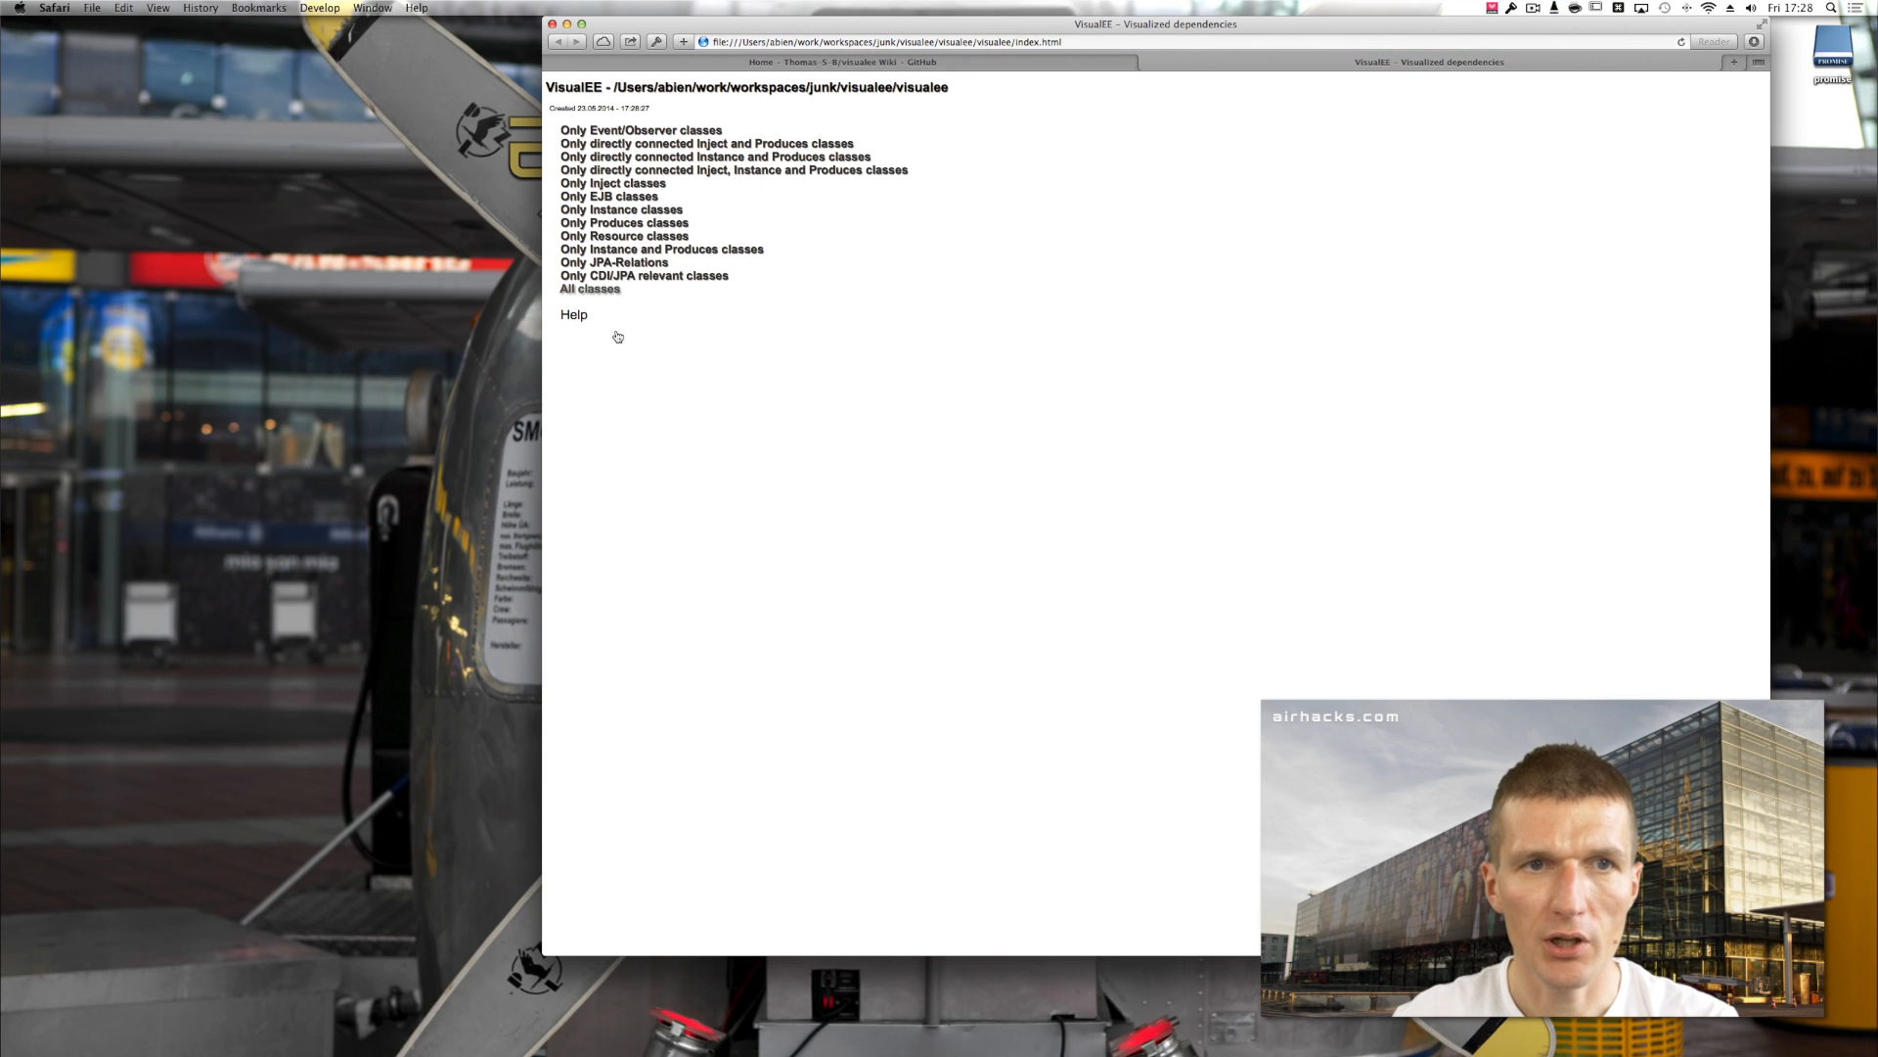
- Open the 'All classes' dependency graph from the VisualEE index page
{"action": "left_click", "coordinate": [589, 288]}
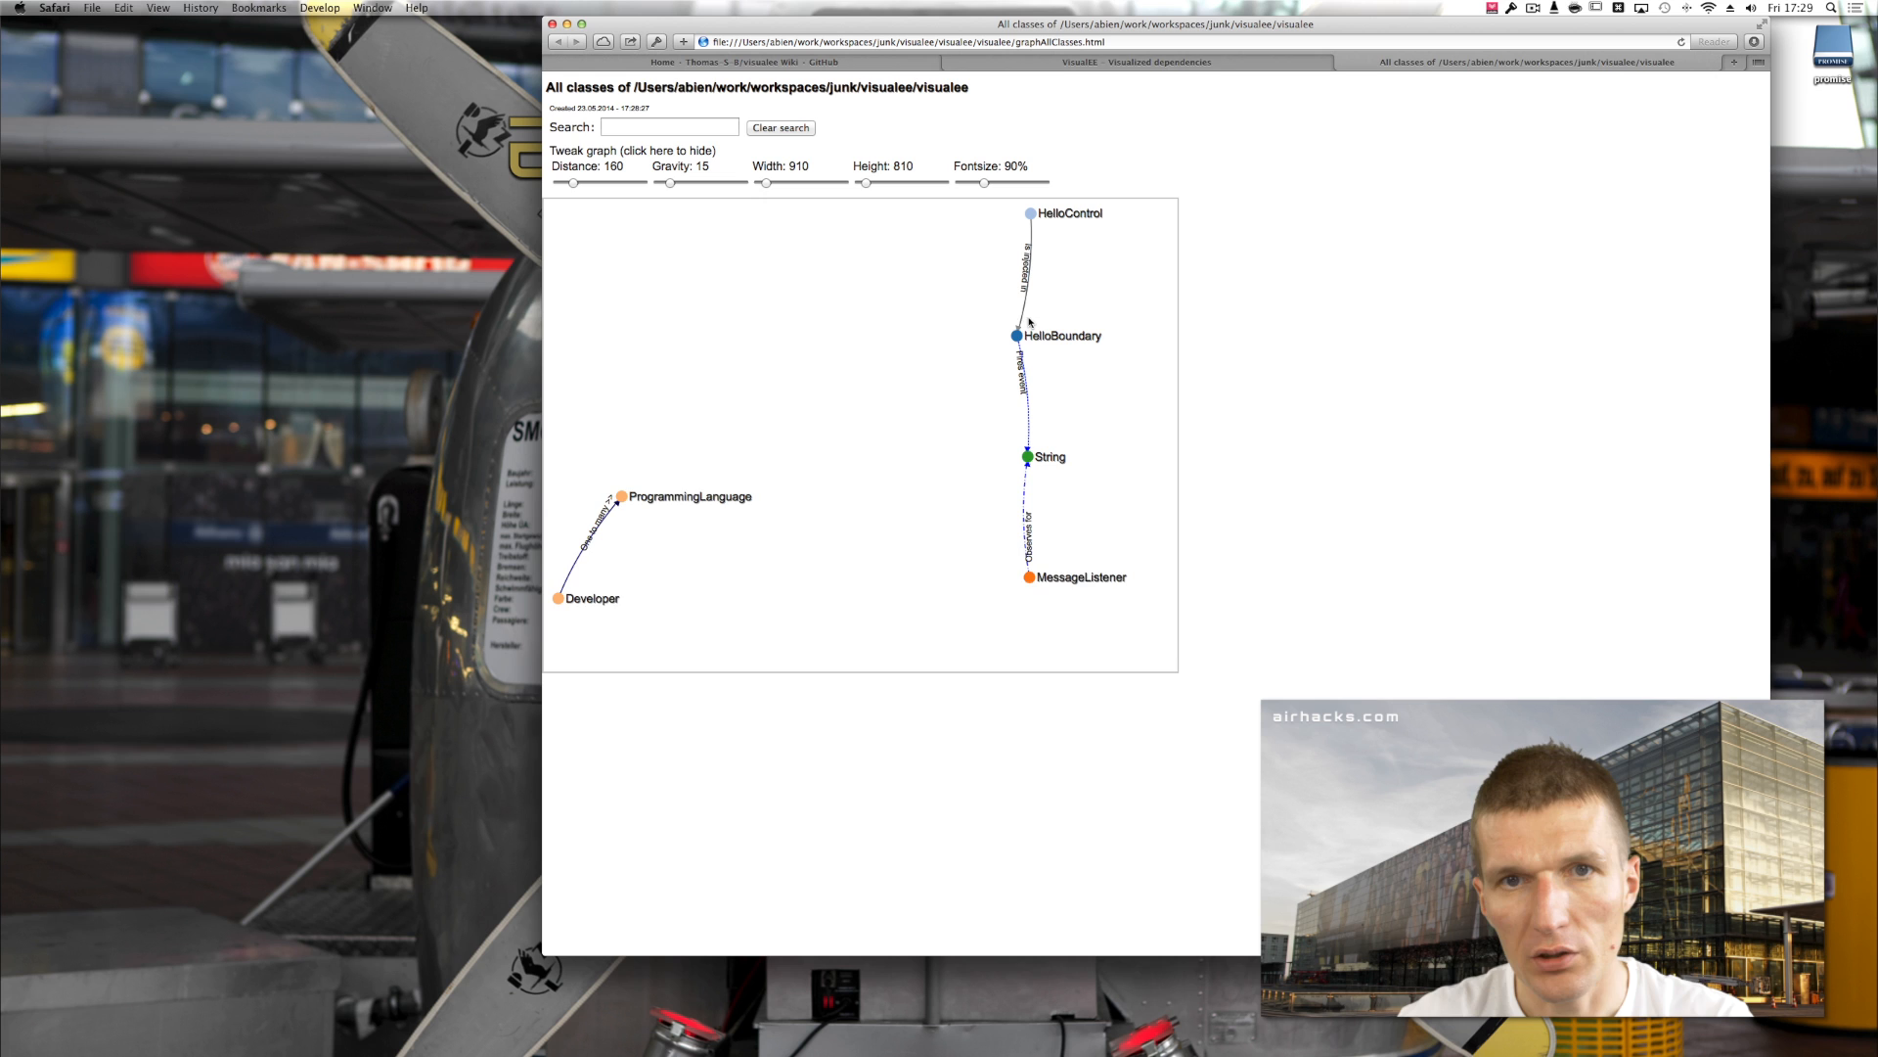
{"action": "mouse_move", "coordinate": [966, 207]}
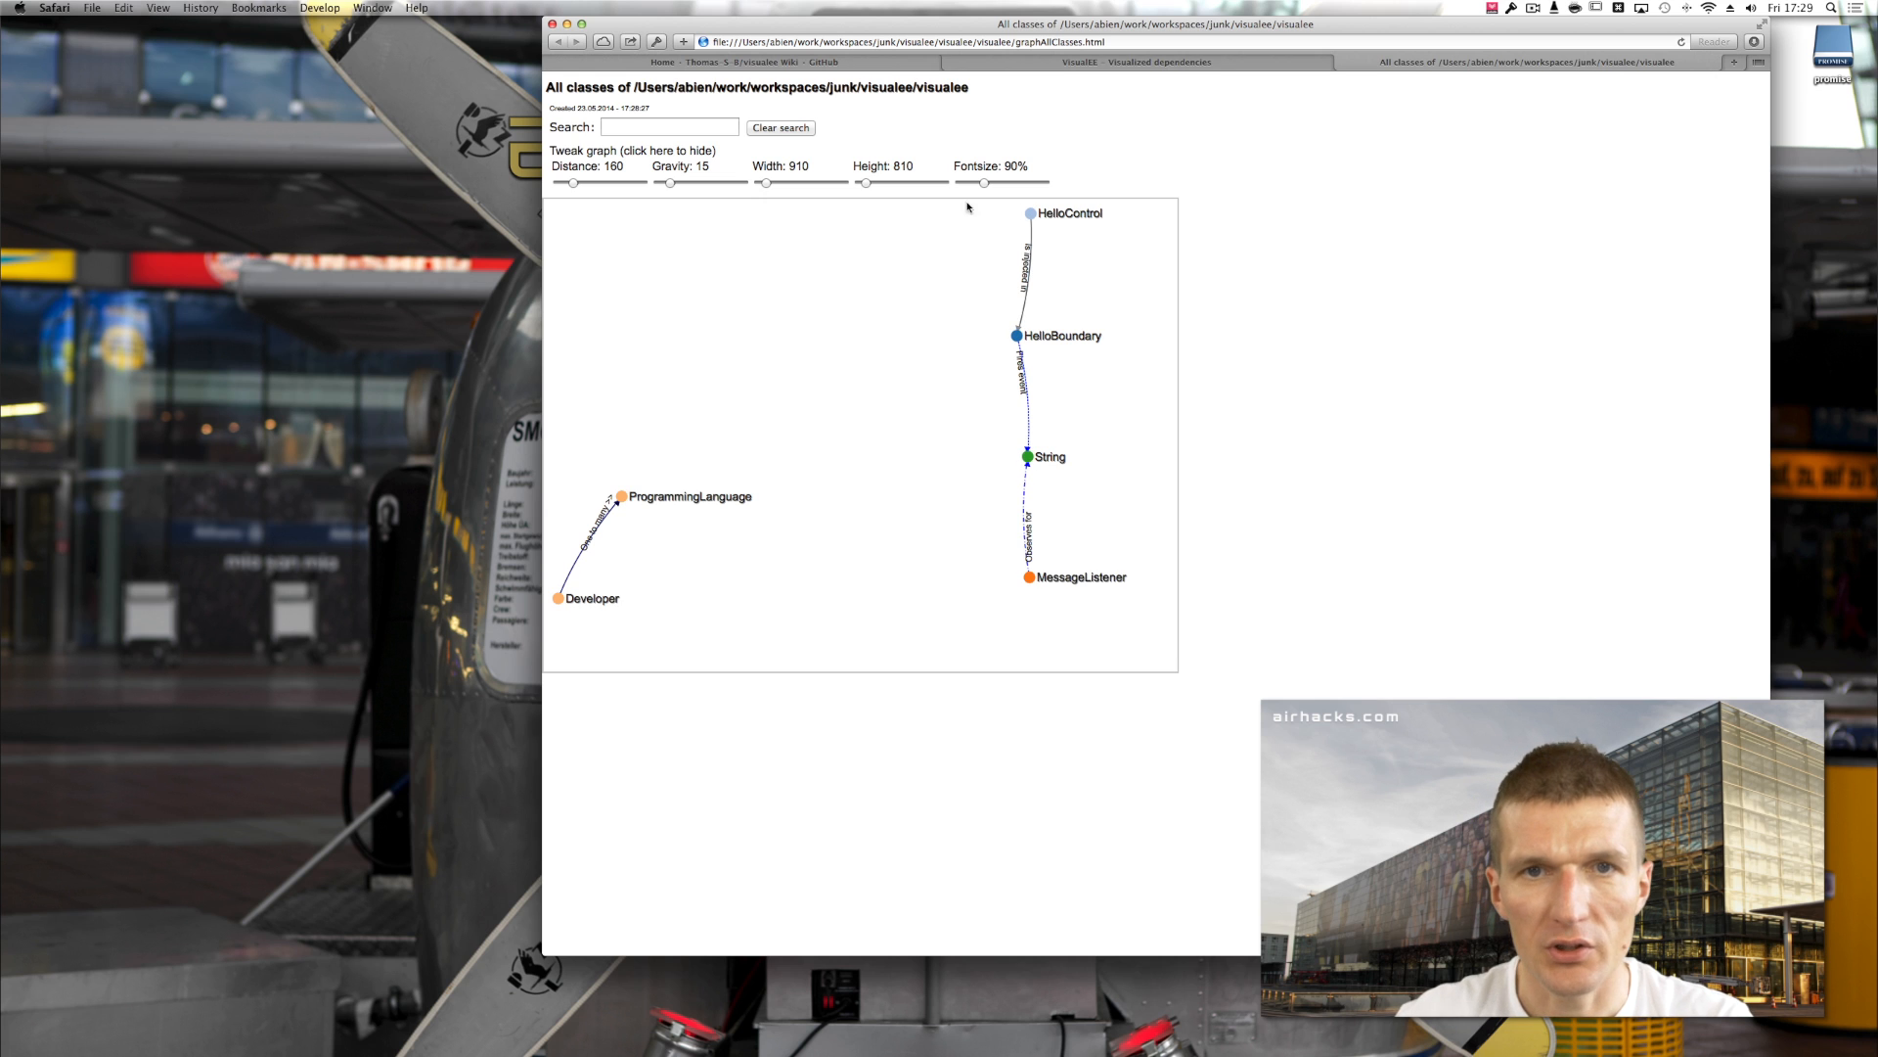
- Filter the all-classes graph by searching for 'String'
{"action": "left_click", "coordinate": [667, 127]}
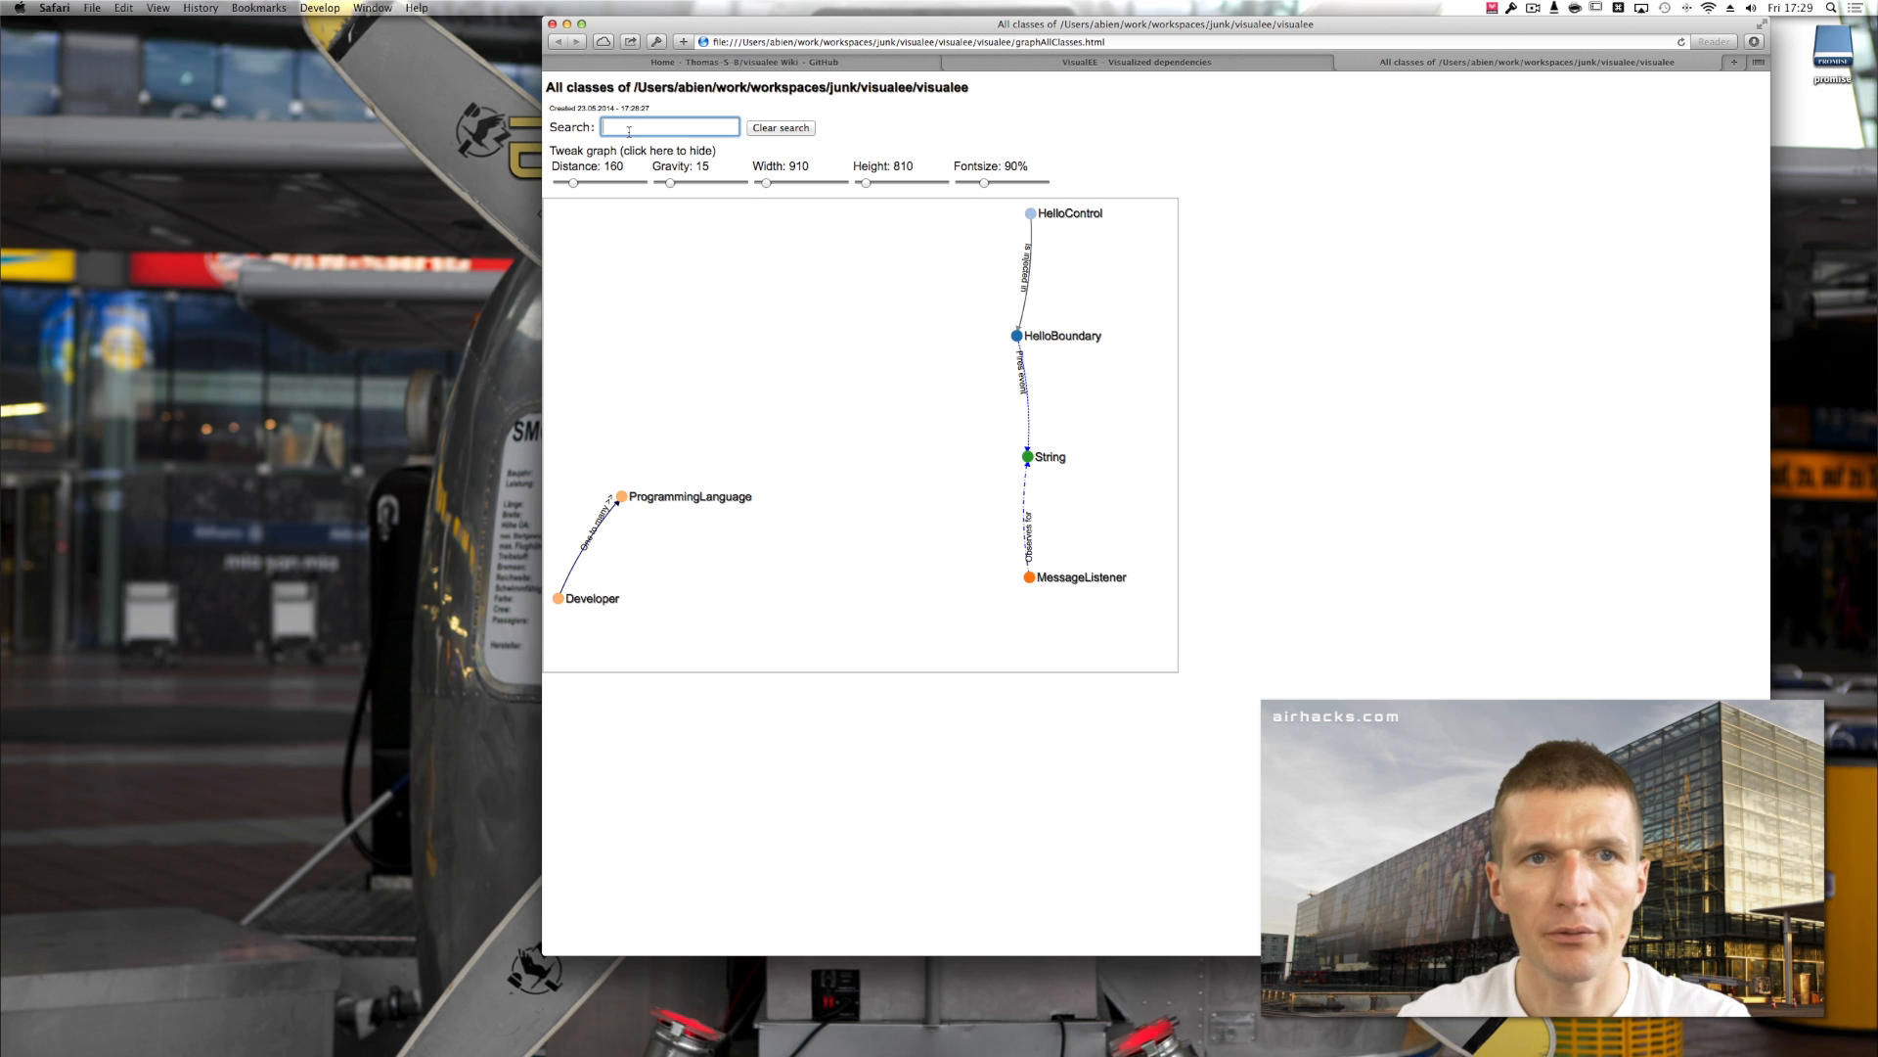
{"action": "type", "text": "String"}
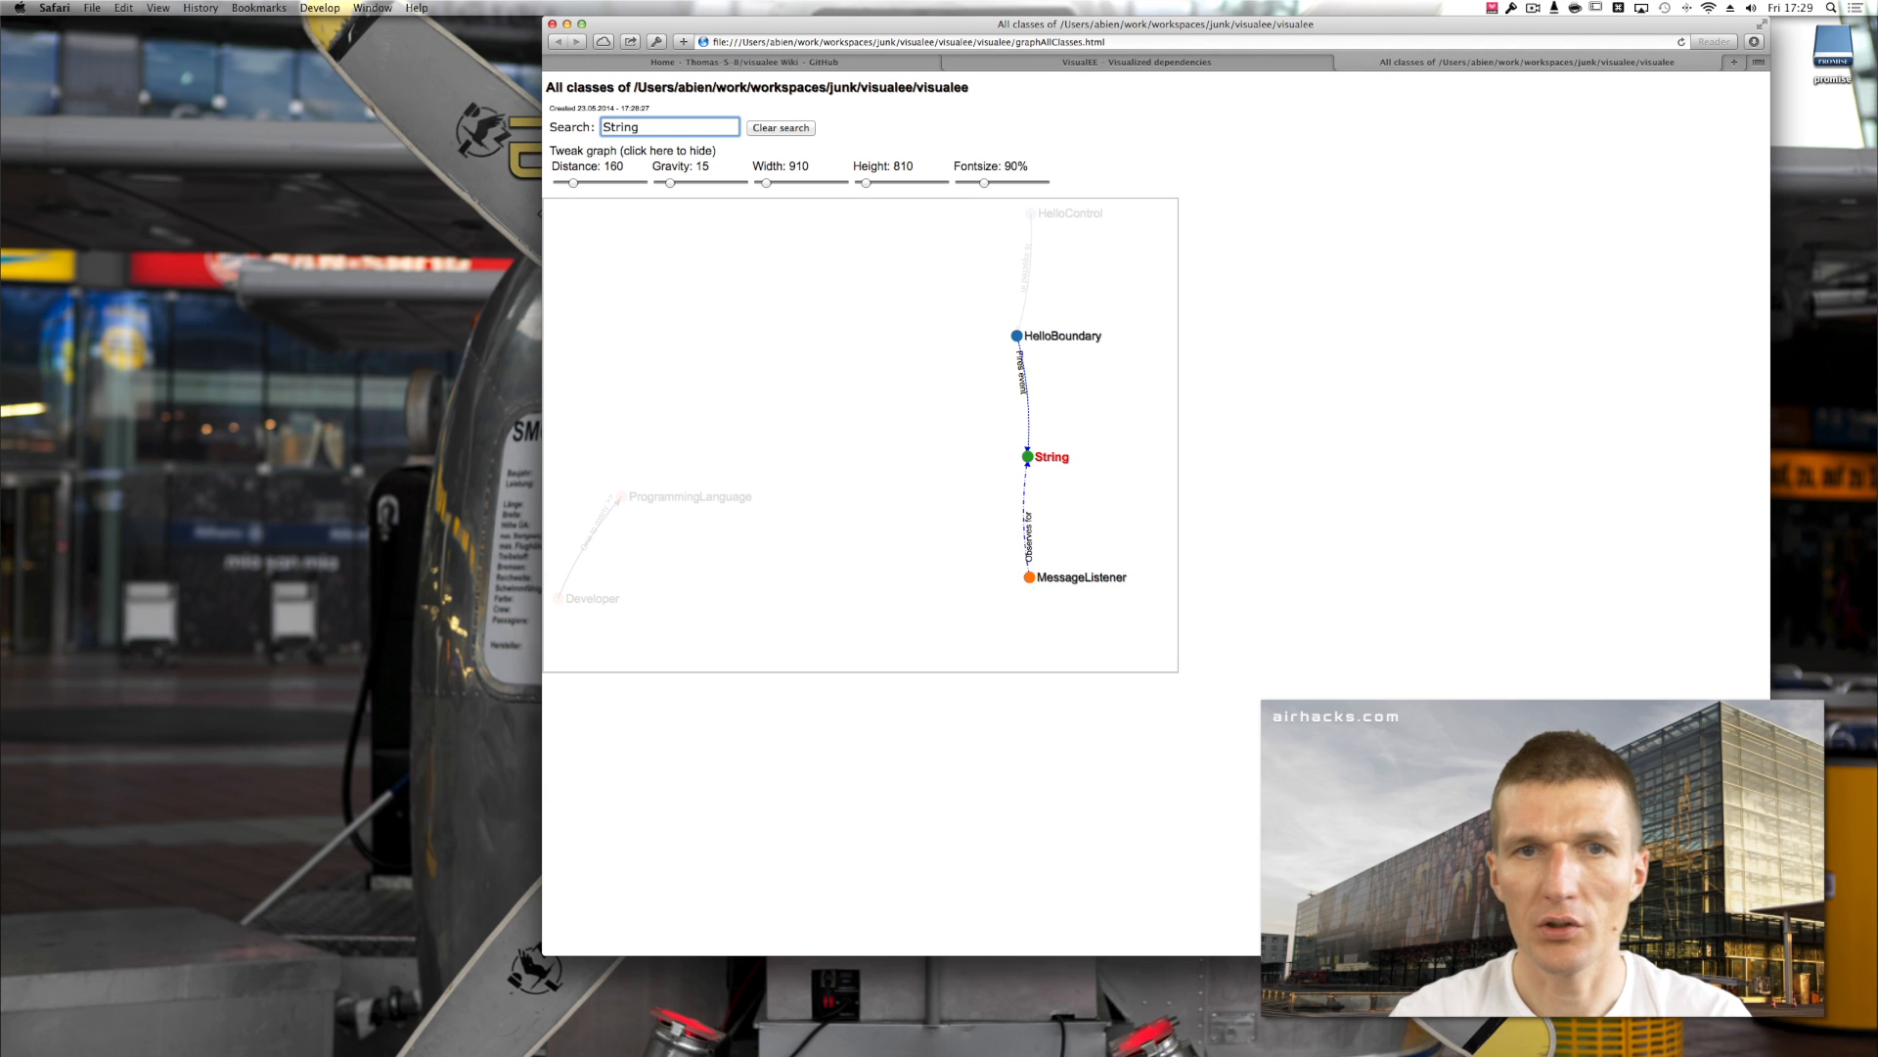
{"action": "mouse_move", "coordinate": [719, 399]}
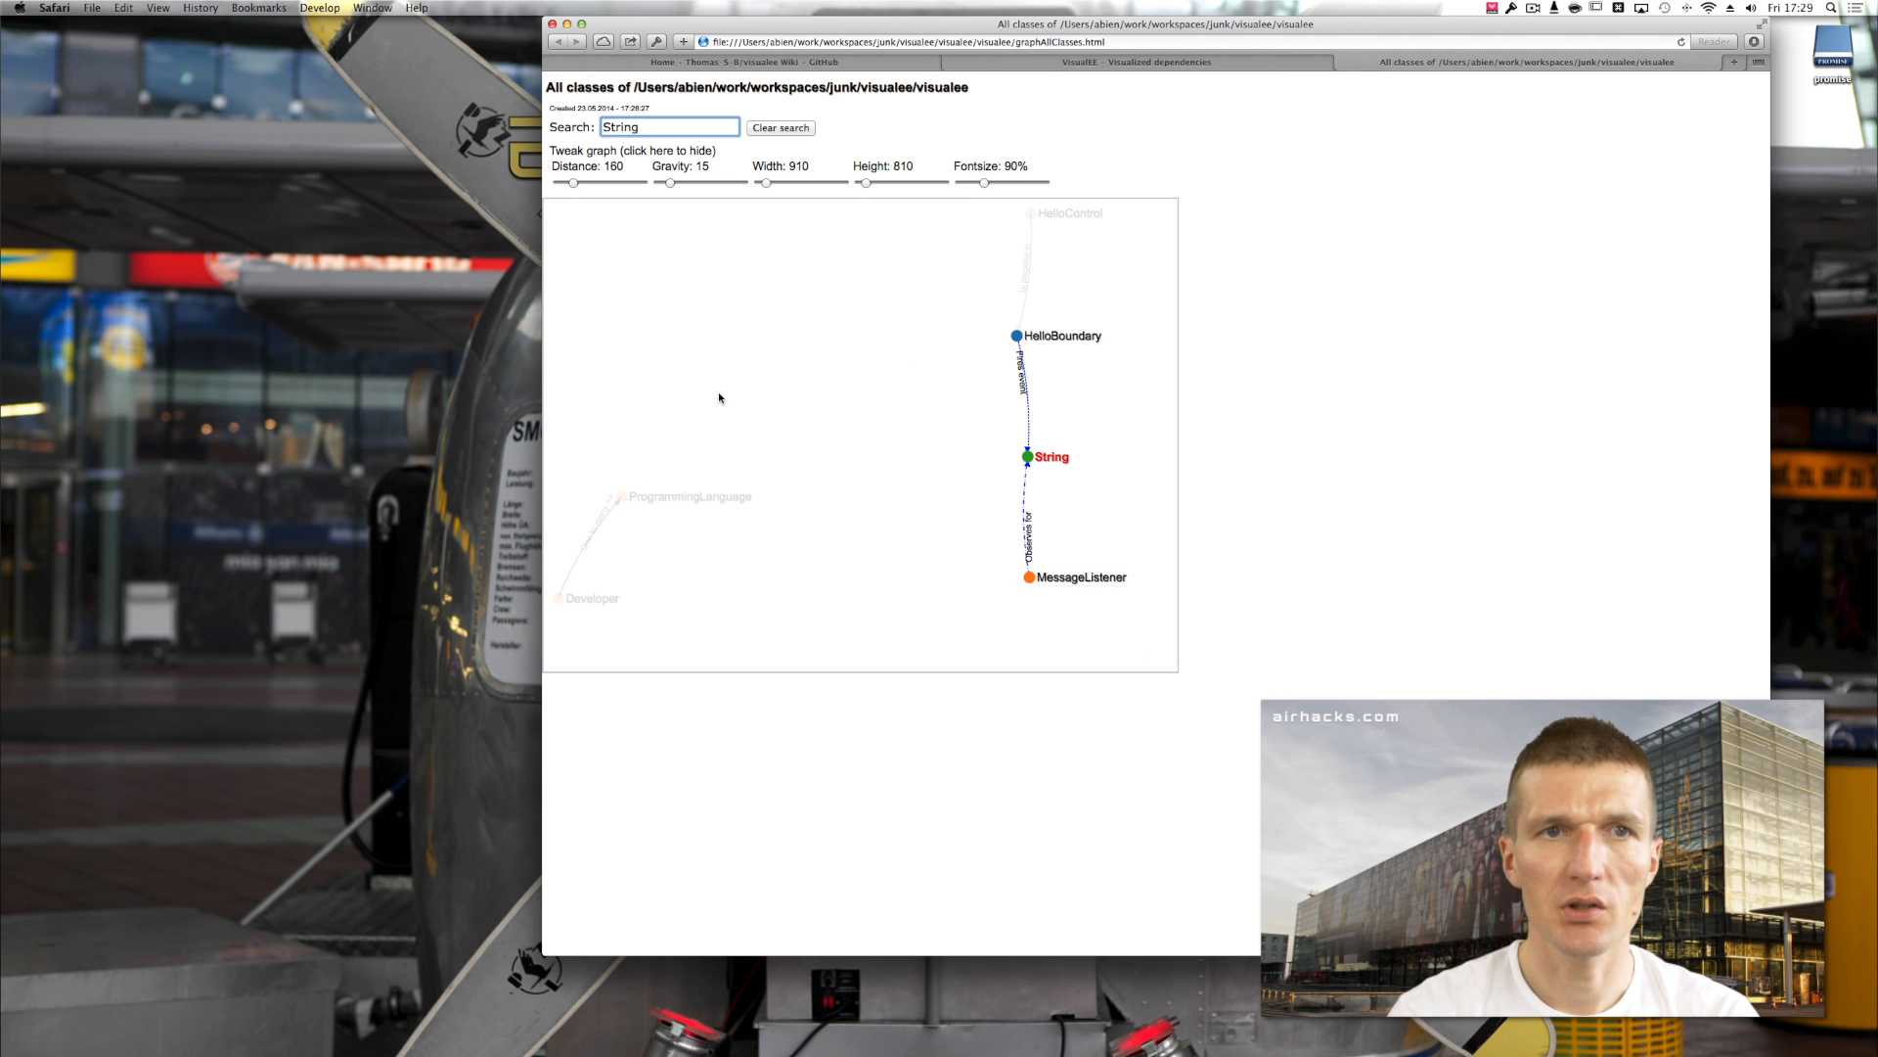
{"action": "left_click", "coordinate": [779, 128]}
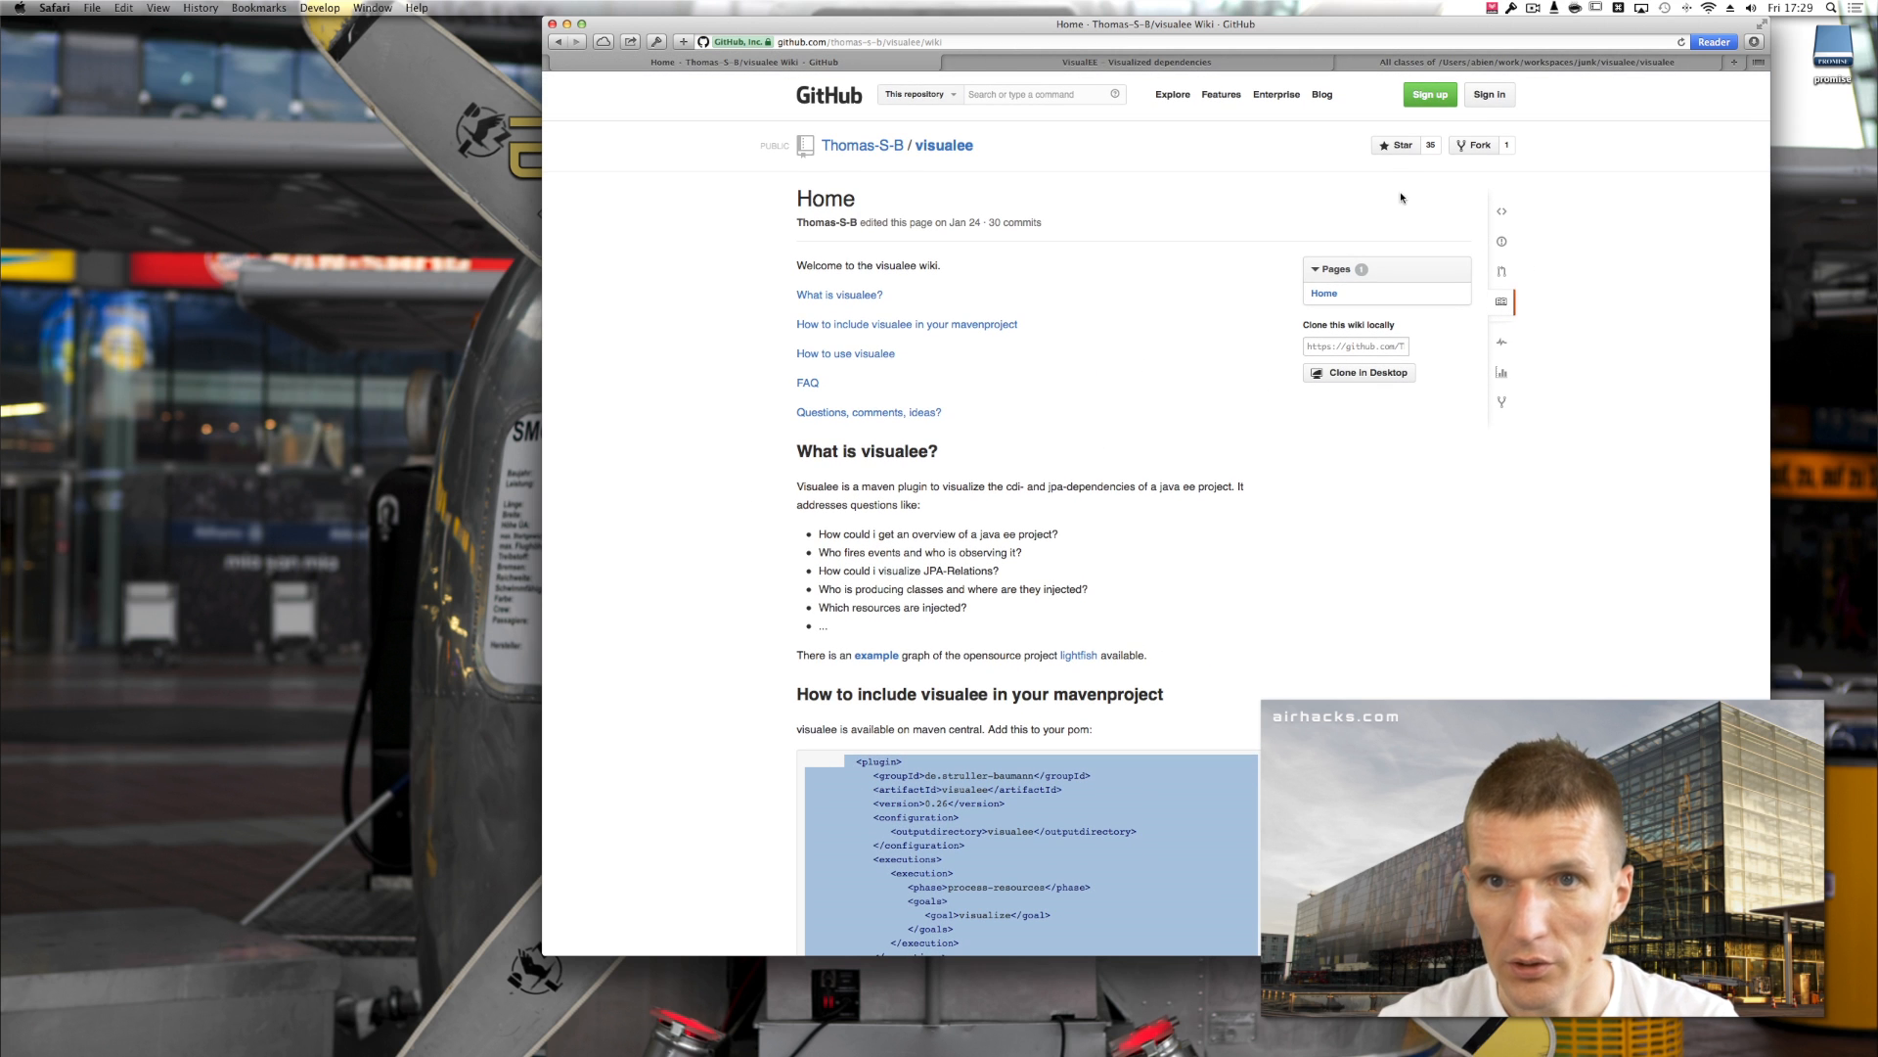
{"action": "mouse_move", "coordinate": [1397, 144]}
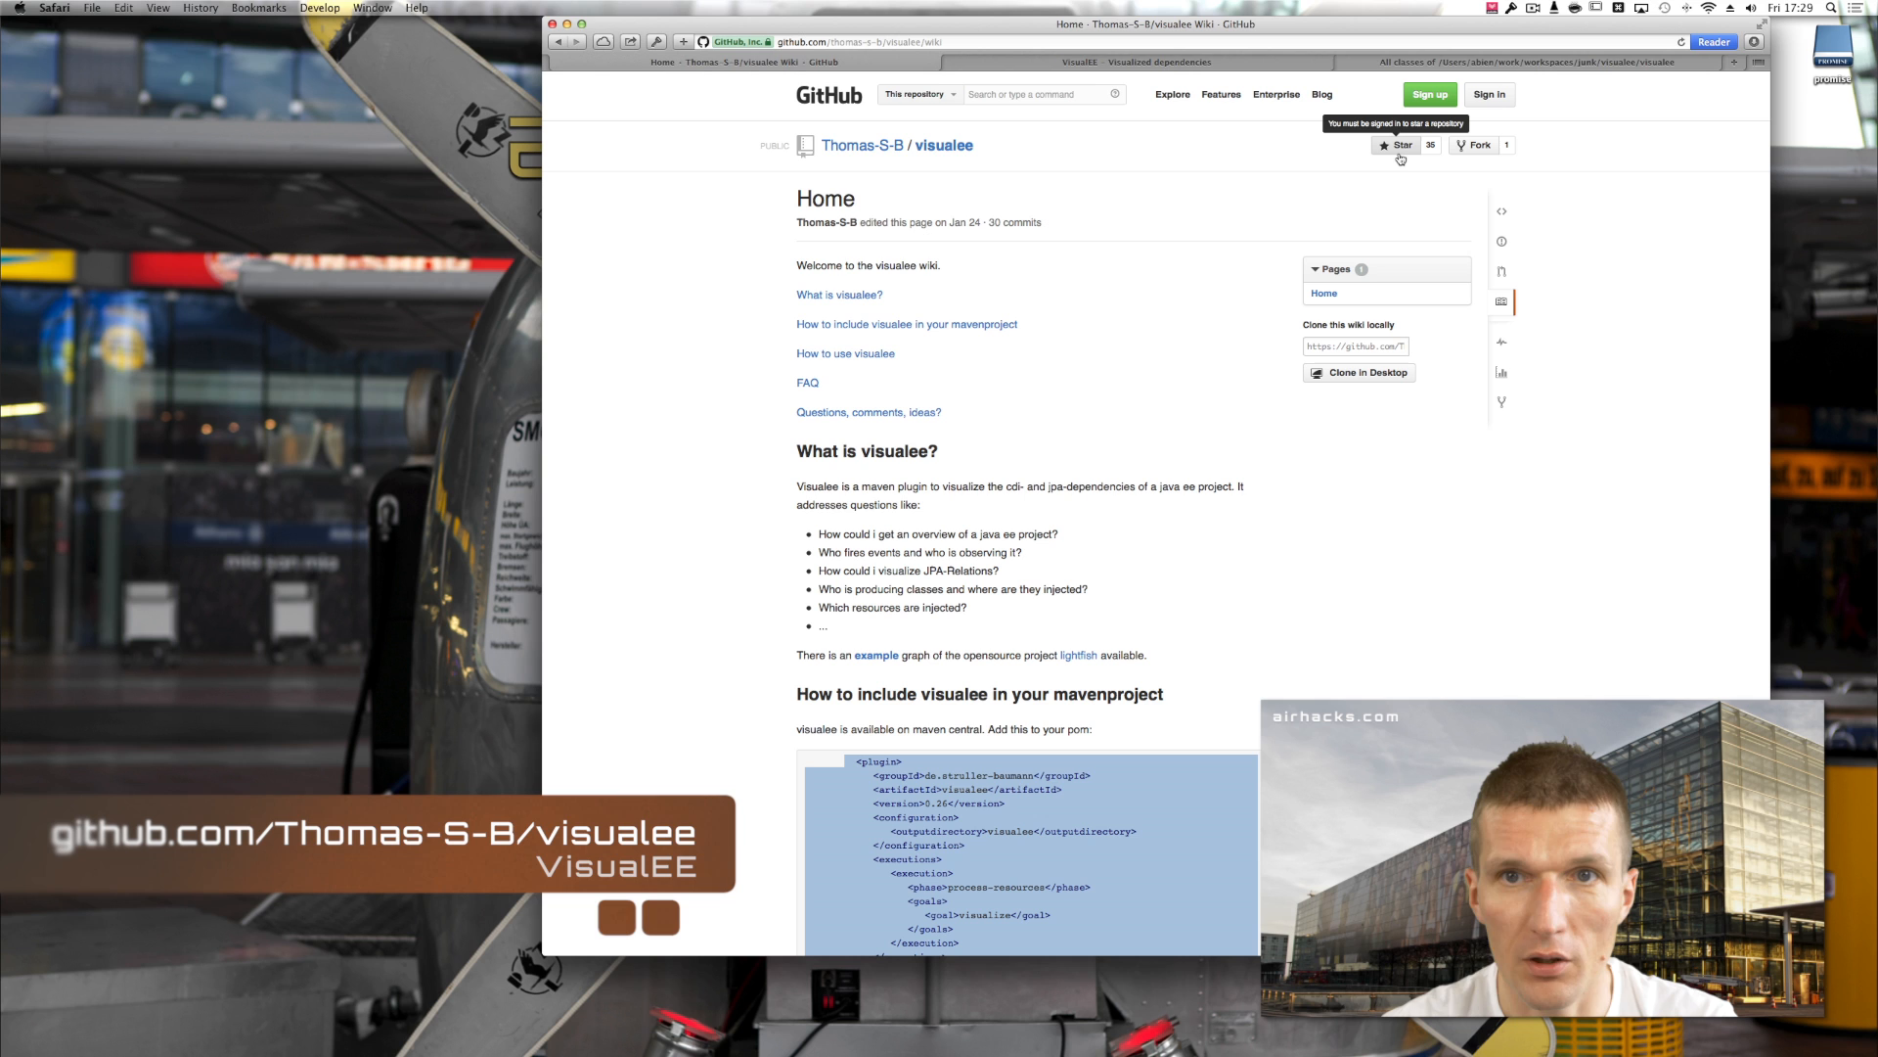